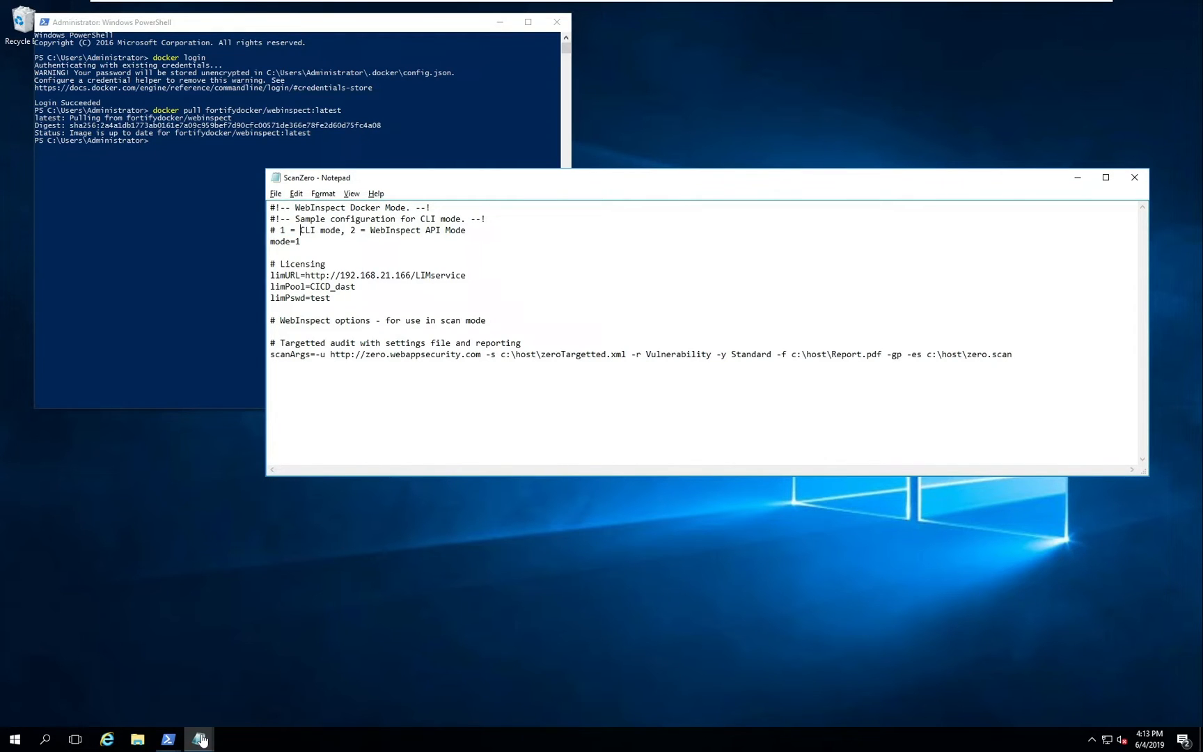
# Step: Highlight portions of the saved docker run command in DockerCommand.txt
pyautogui.moveTo(270, 275); pyautogui.dragTo(452, 275)
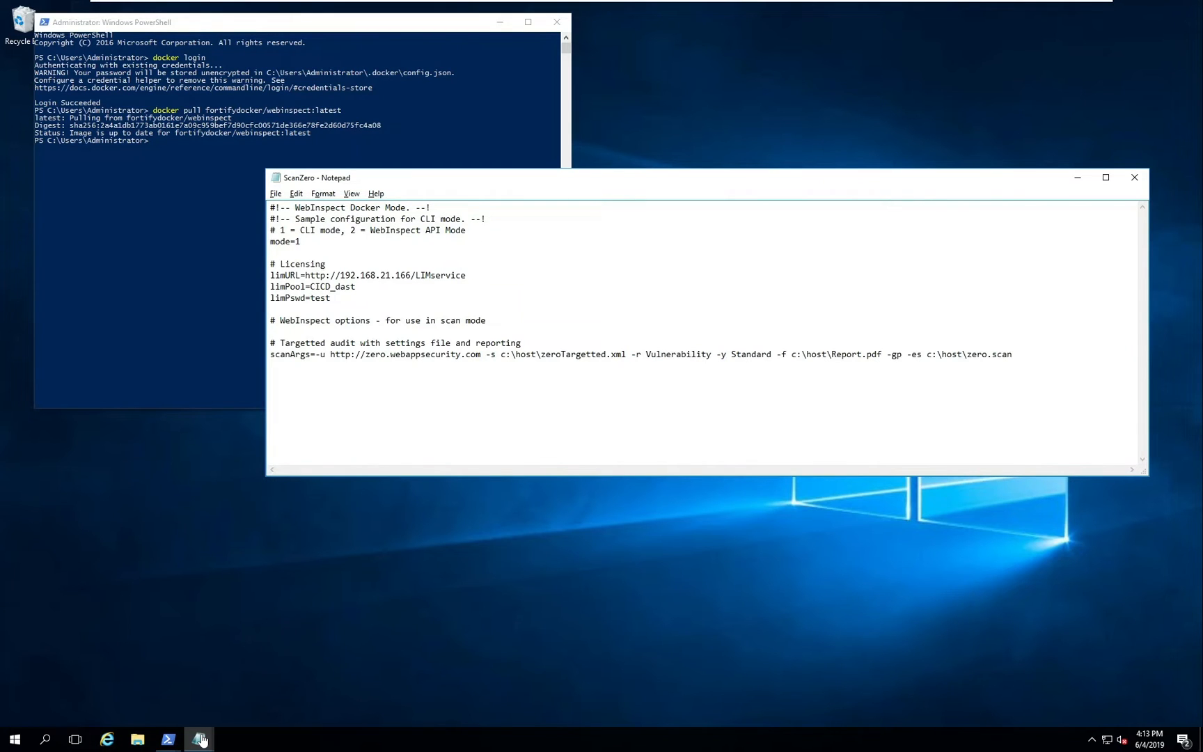
pyautogui.rightClick(810, 355)
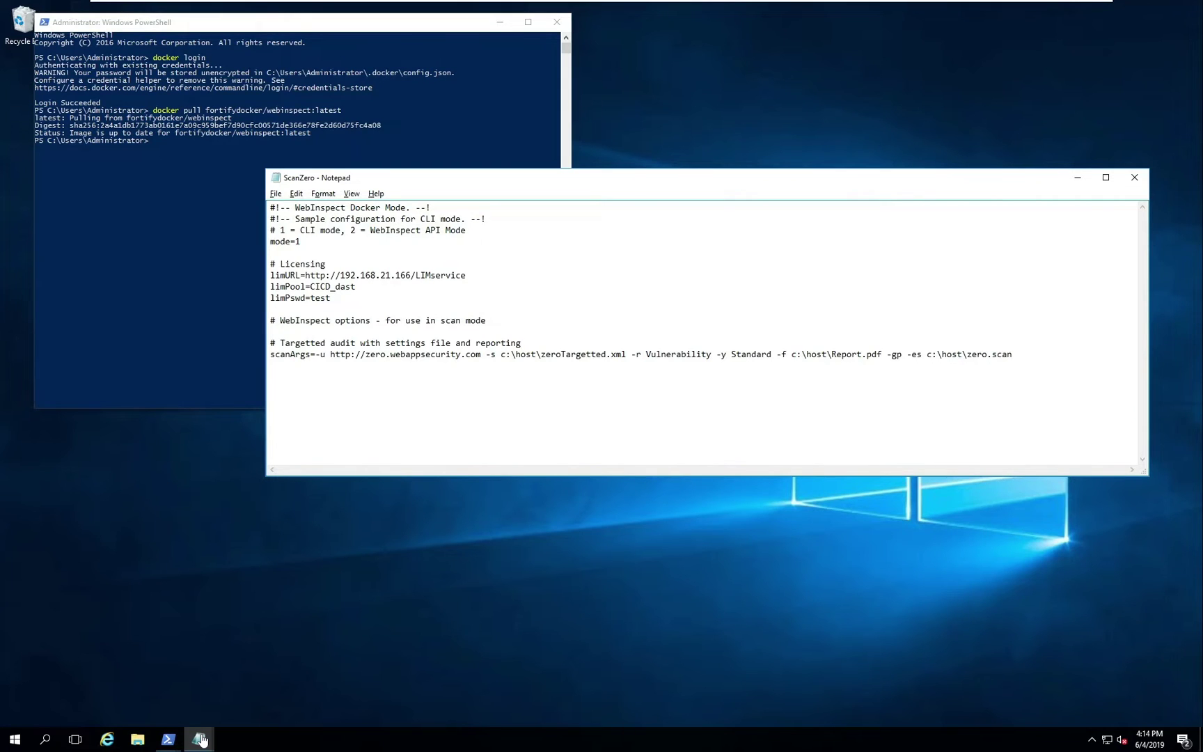
pyautogui.moveTo(905, 353); pyautogui.dragTo(1011, 354)
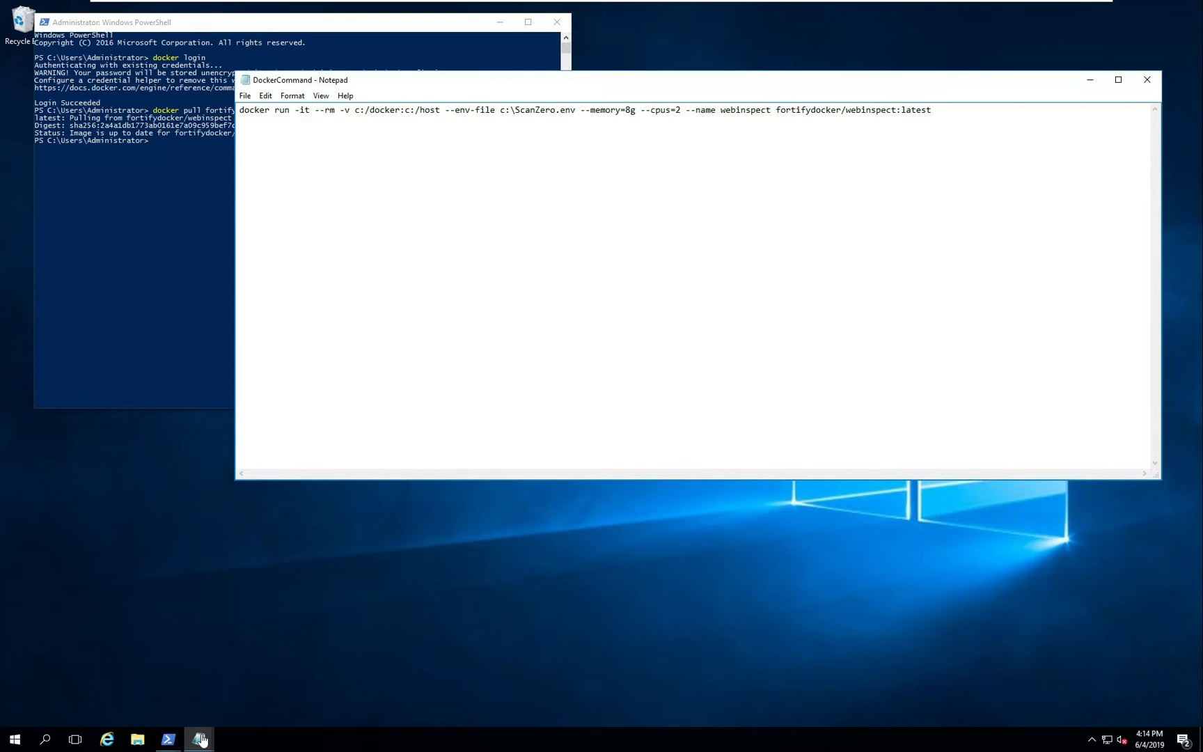
# Step: Swap the -it flag to -d and back, then bring up File Explorer
pyautogui.doubleClick(301, 110)
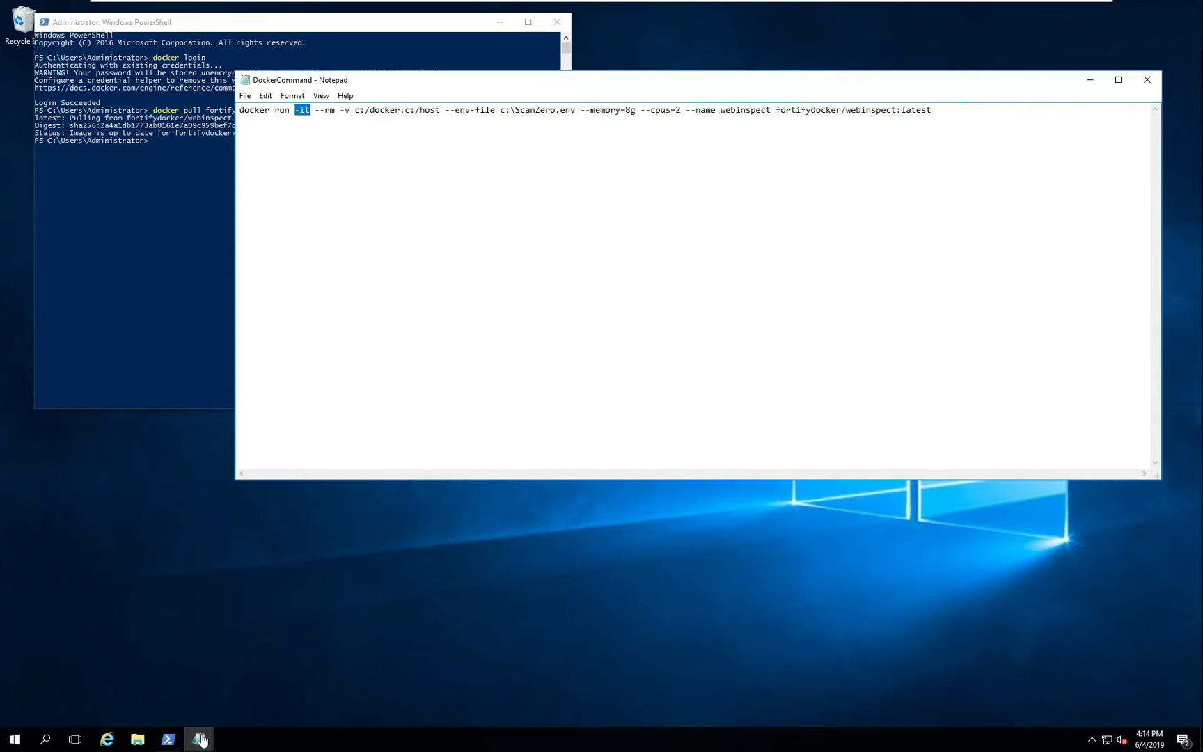
pyautogui.write('-d')
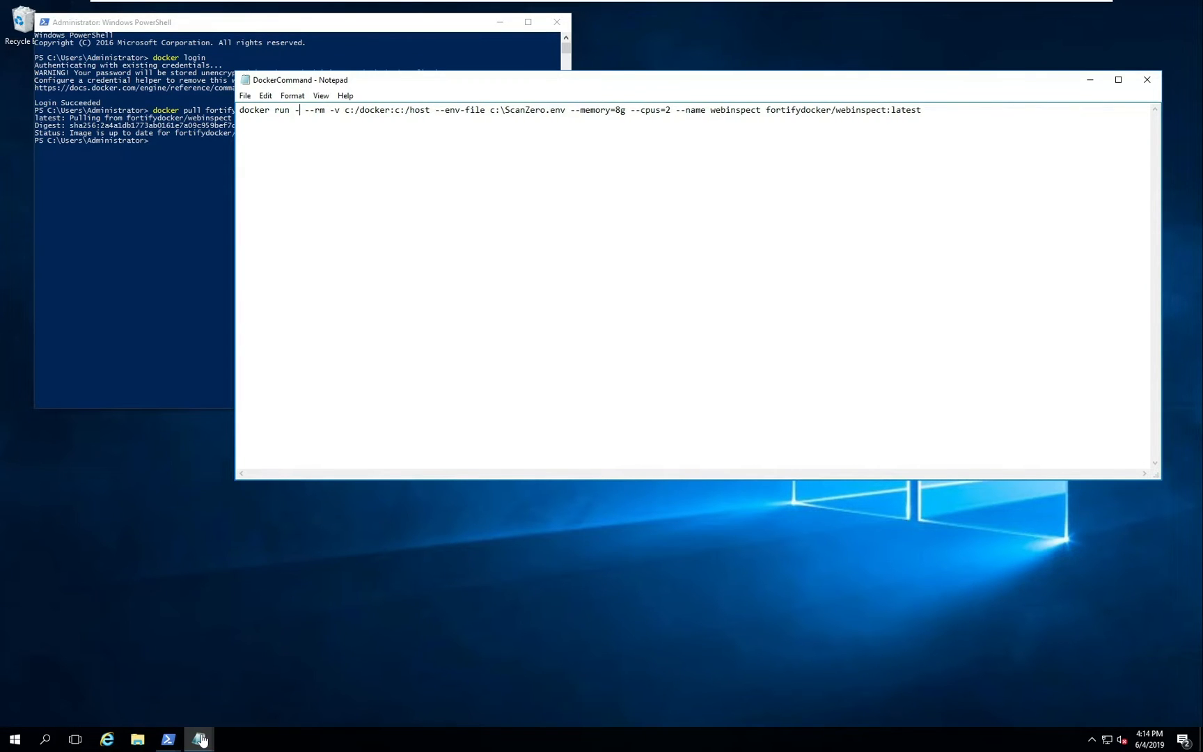
pyautogui.write('it')
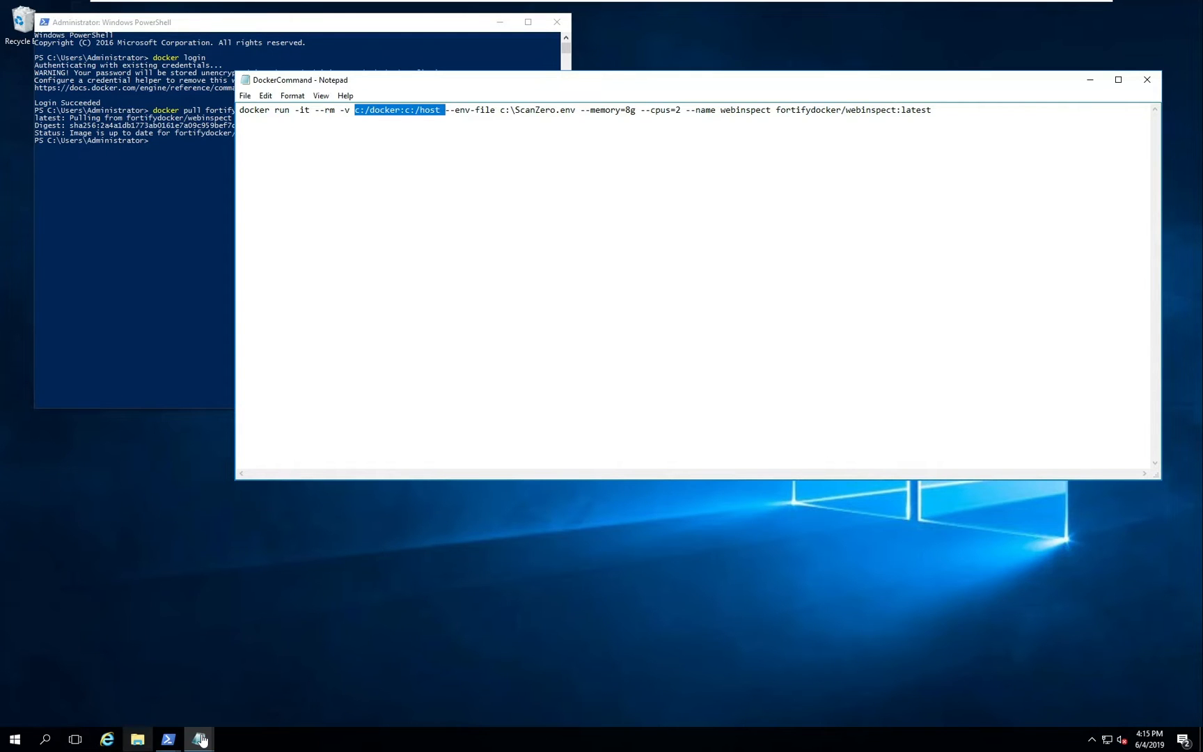
pyautogui.click(137, 739)
pyautogui.write('c')
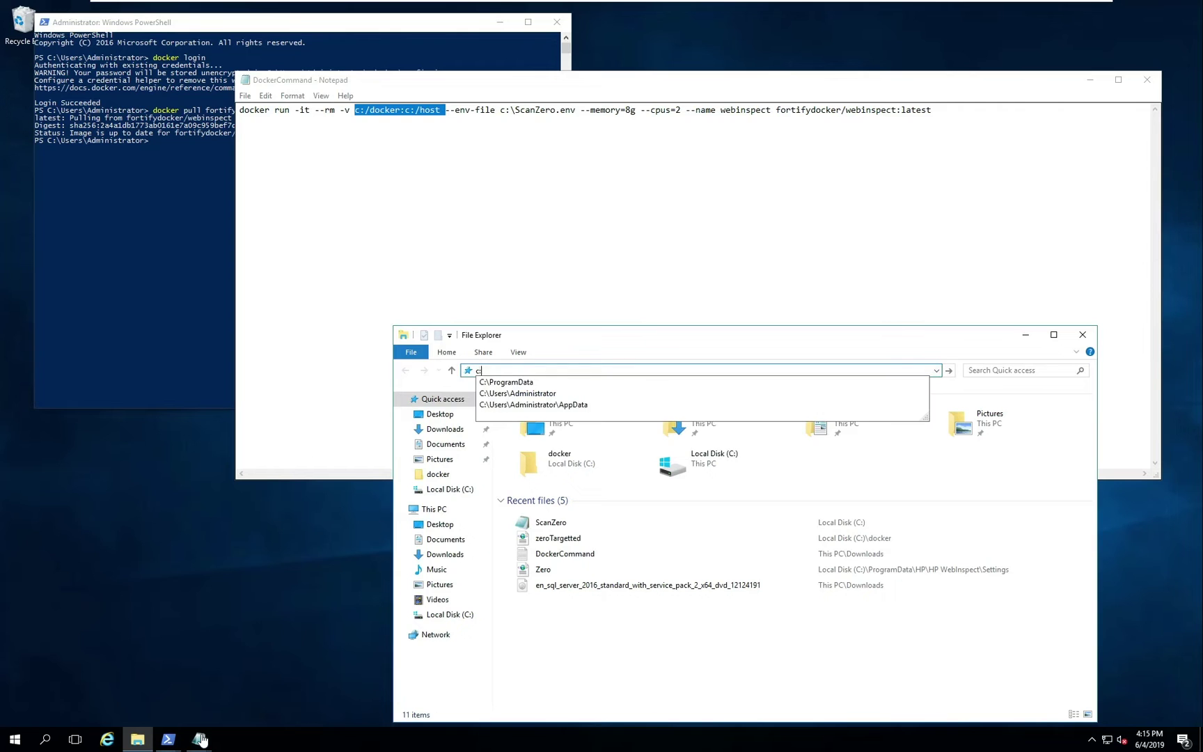
# Step: Enter the C:\docker path in File Explorer's address bar
pyautogui.write(':\\docker')
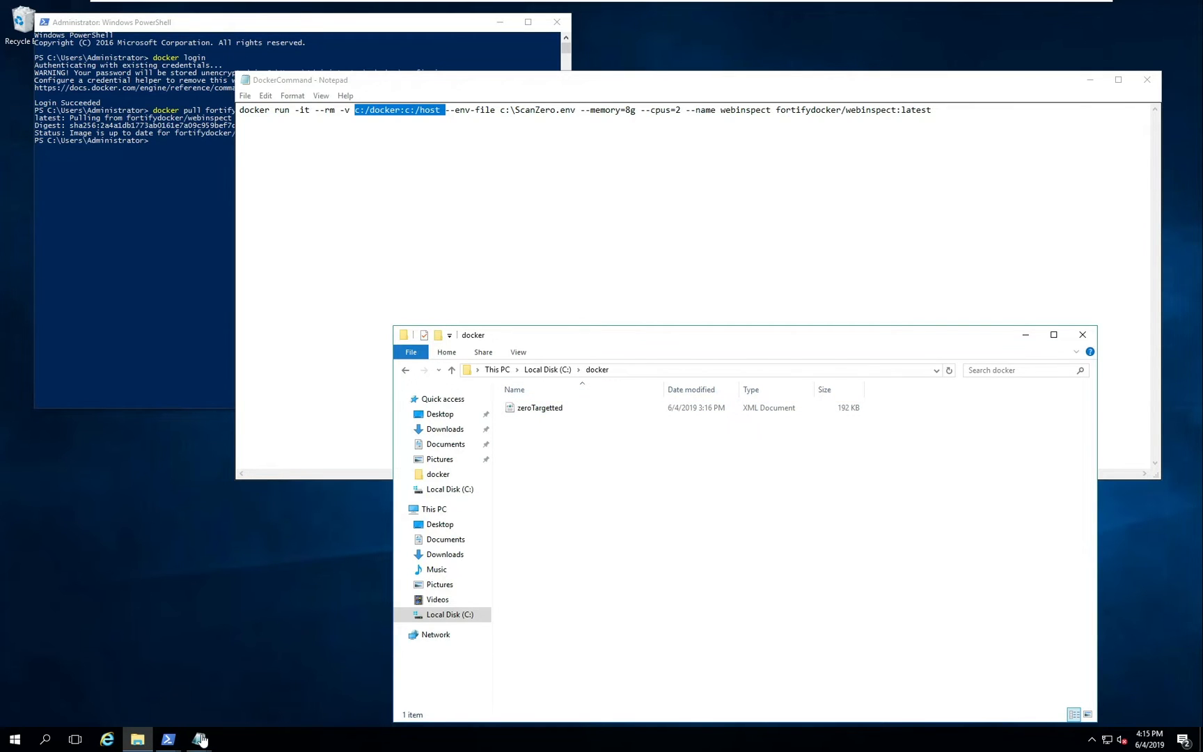
pyautogui.moveTo(1082, 335)
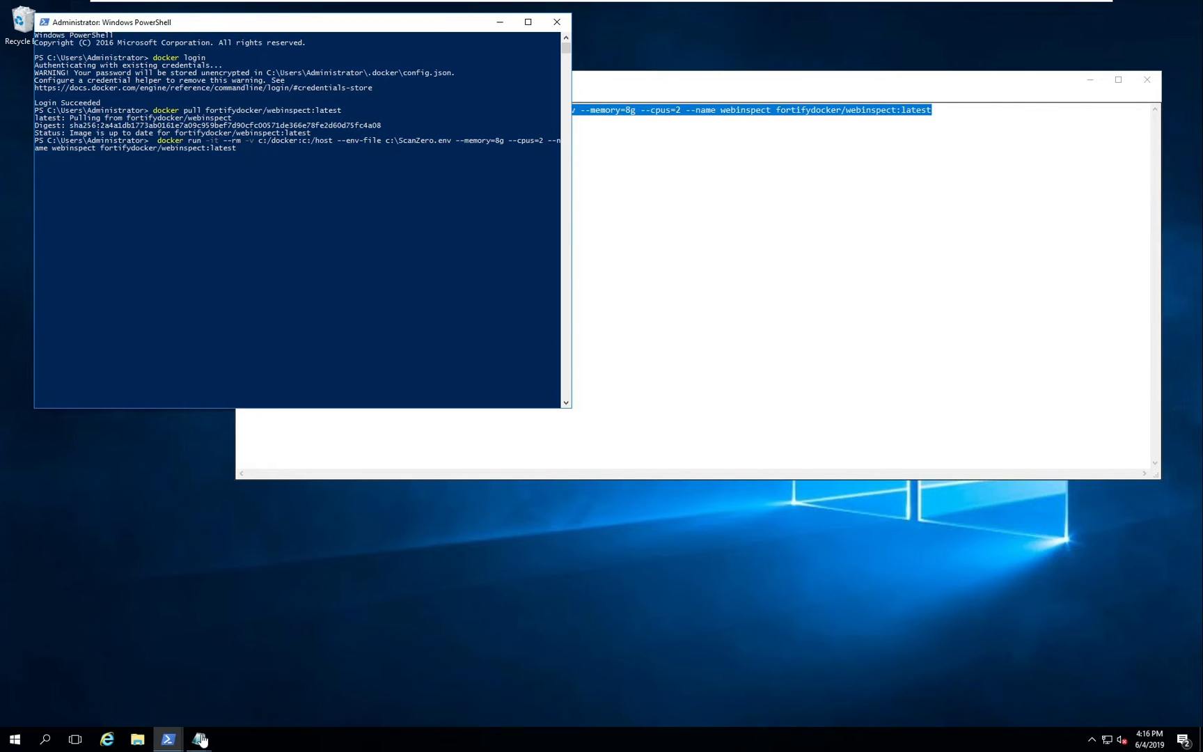
# Step: Launch the pasted docker run command to scan zero.webappsecurity.com
pyautogui.press('Enter')
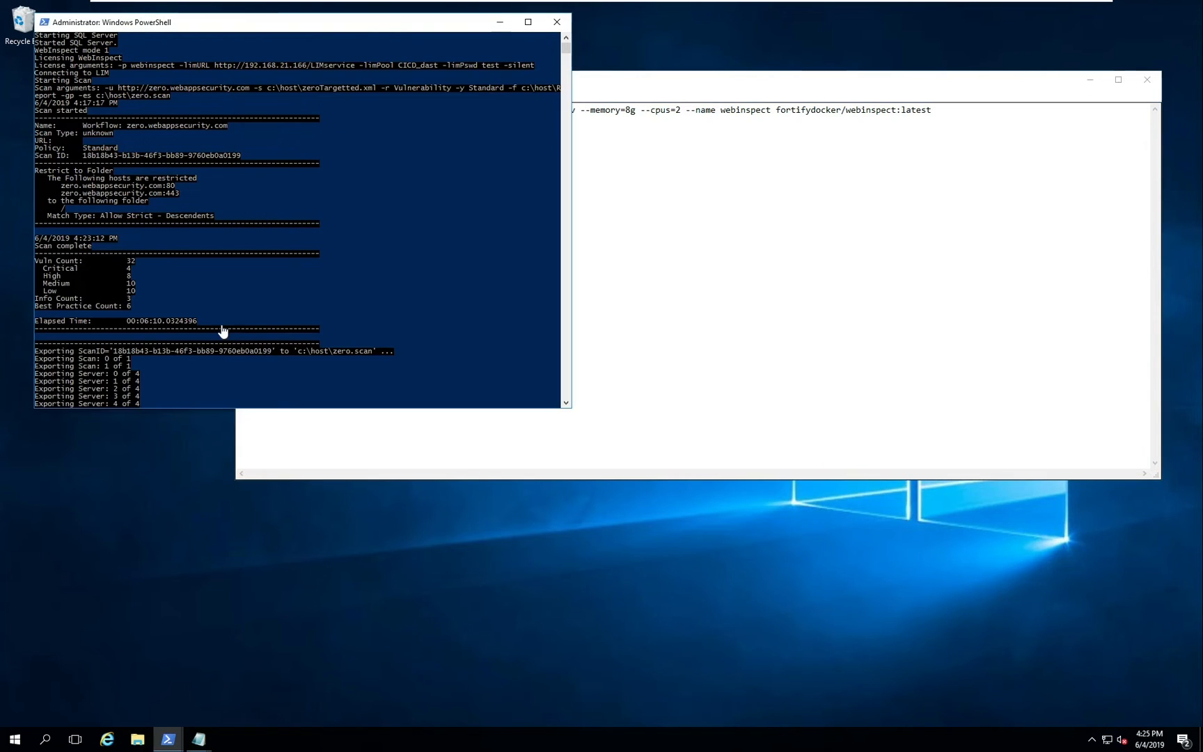
pyautogui.moveTo(219, 291)
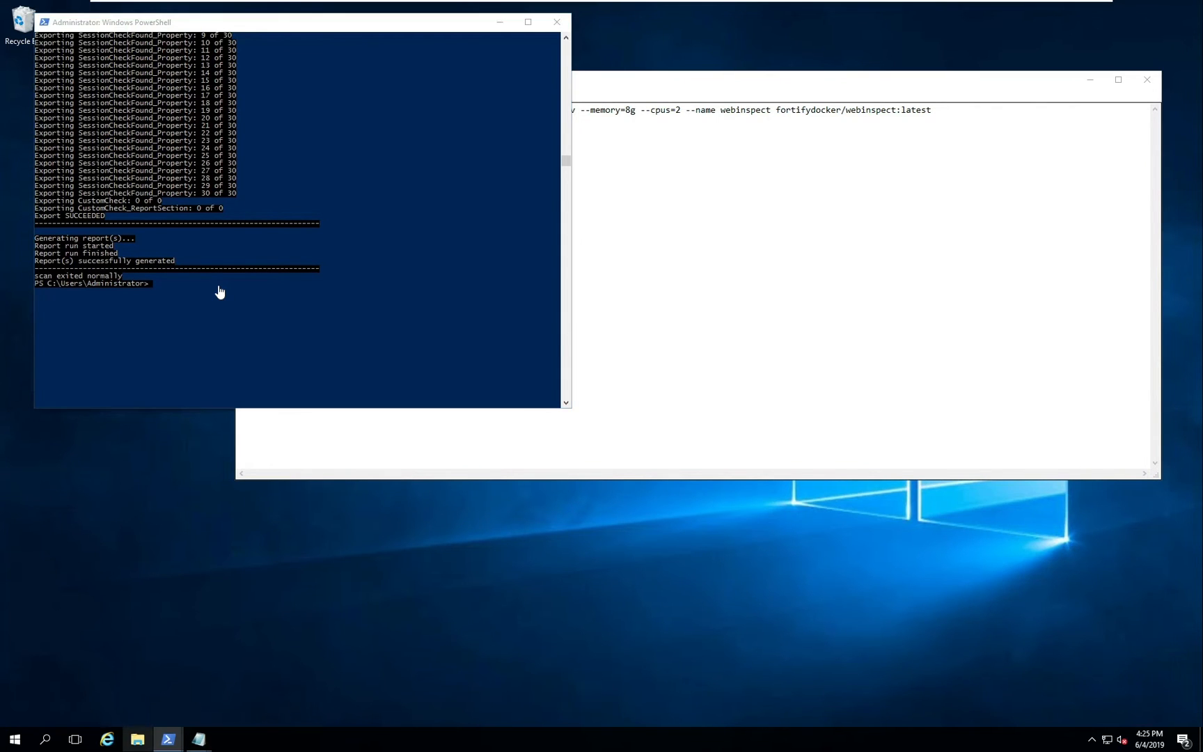
# Step: Open C:\docker in File Explorer and show the generated Report file's options
pyautogui.click(138, 740)
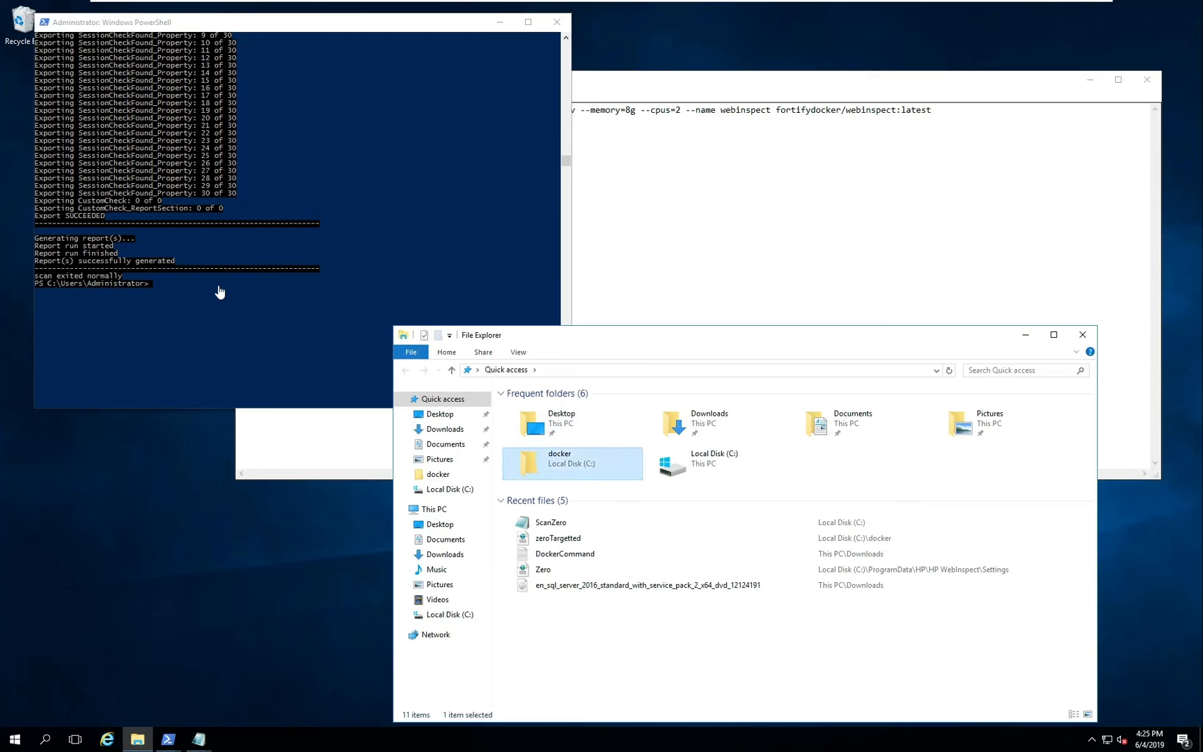
pyautogui.doubleClick(560, 458)
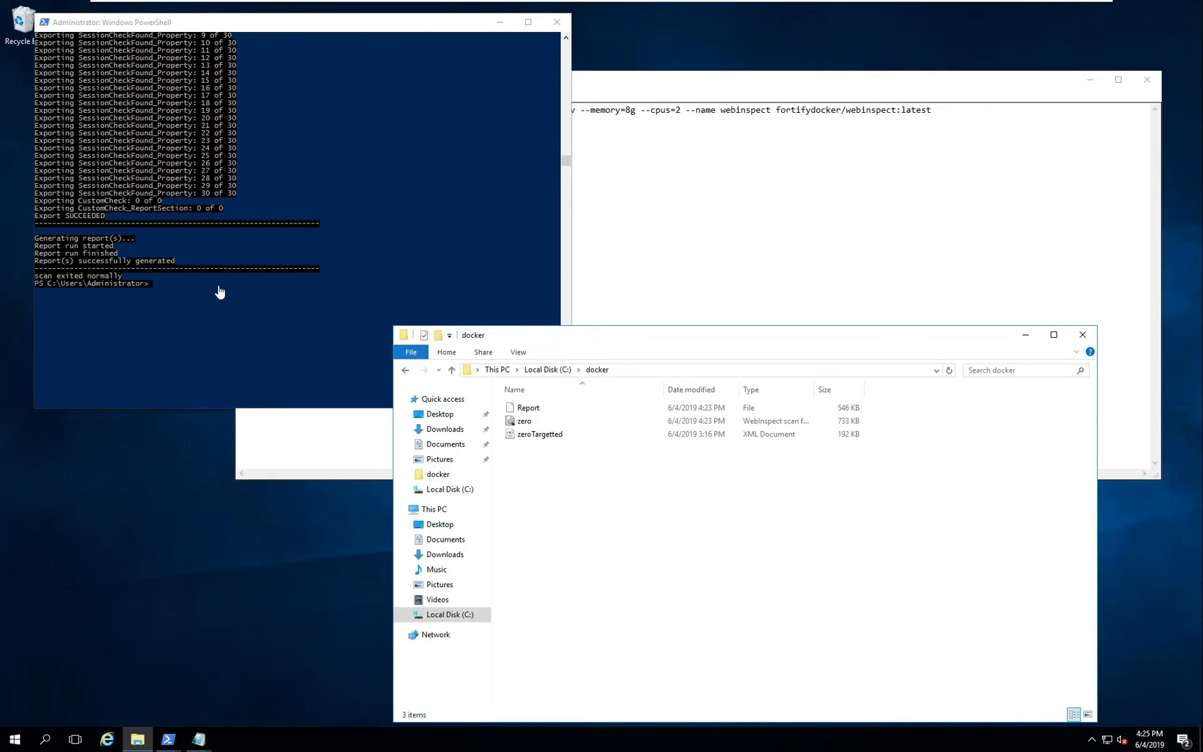
pyautogui.moveTo(524, 421)
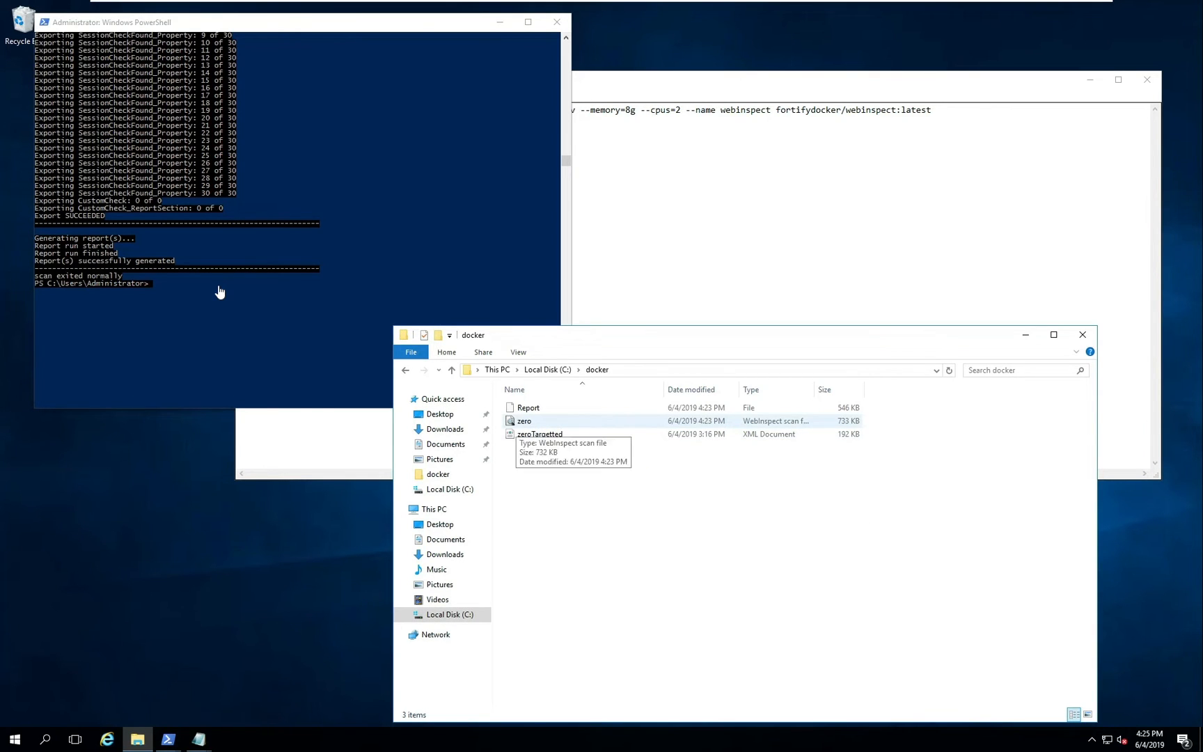
pyautogui.rightClick(529, 407)
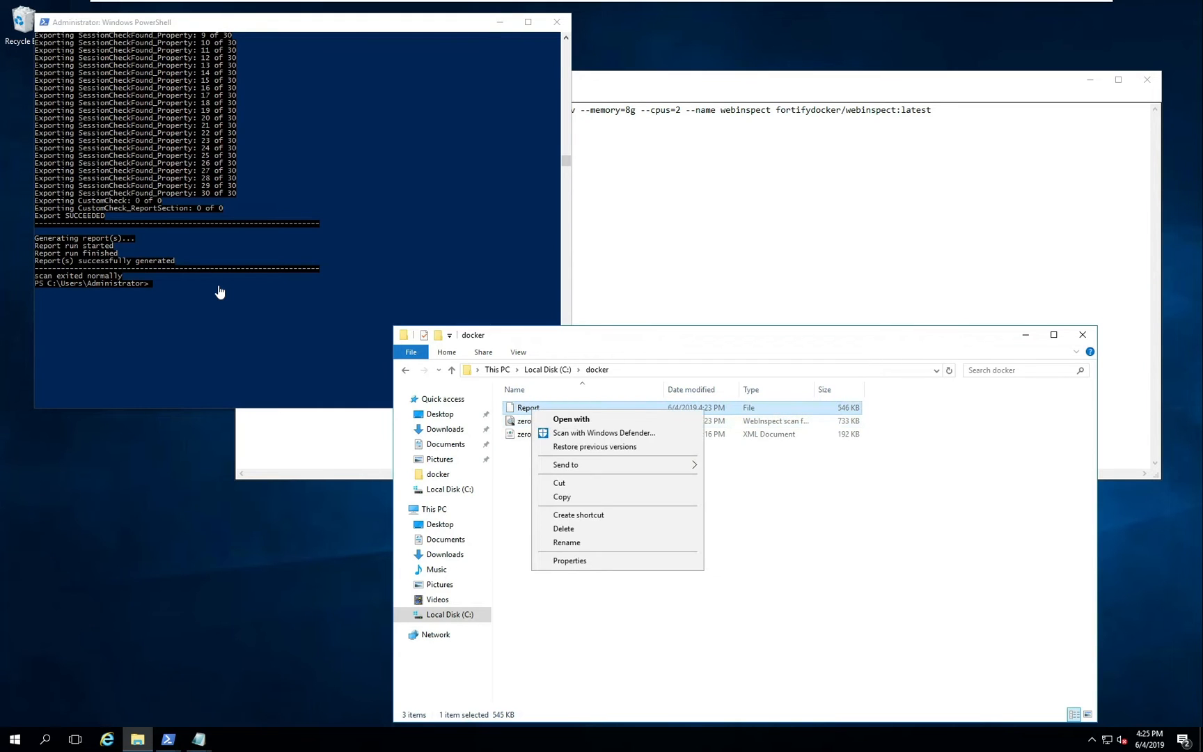
pyautogui.click(571, 419)
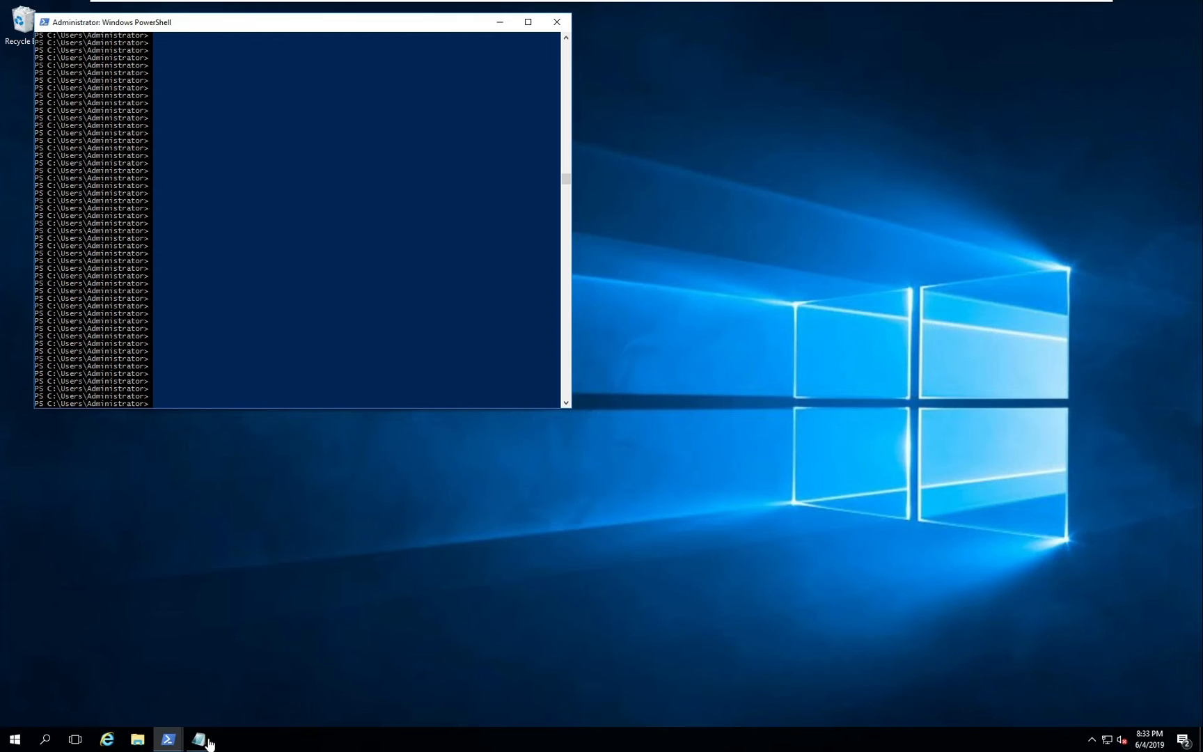
pyautogui.moveTo(200, 739)
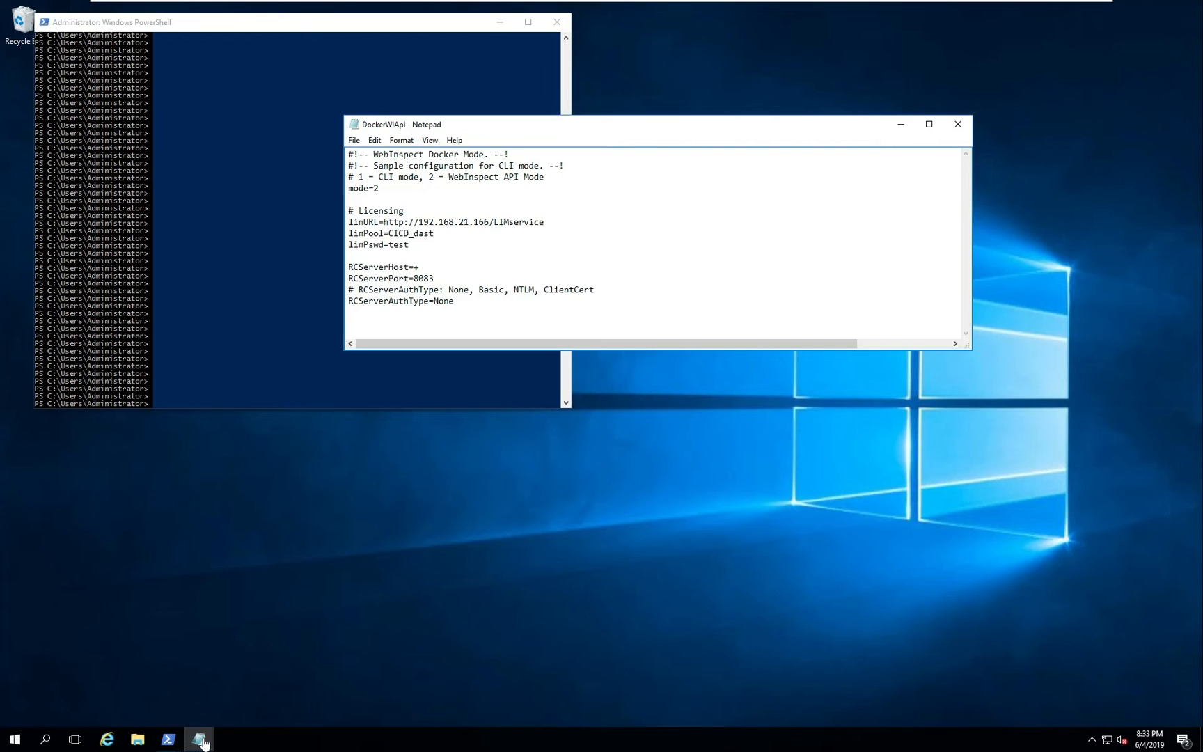
# Step: Highlight a setting in DockerWIApi.env showing mode=2 and port 8083
pyautogui.moveTo(449, 176); pyautogui.dragTo(541, 176)
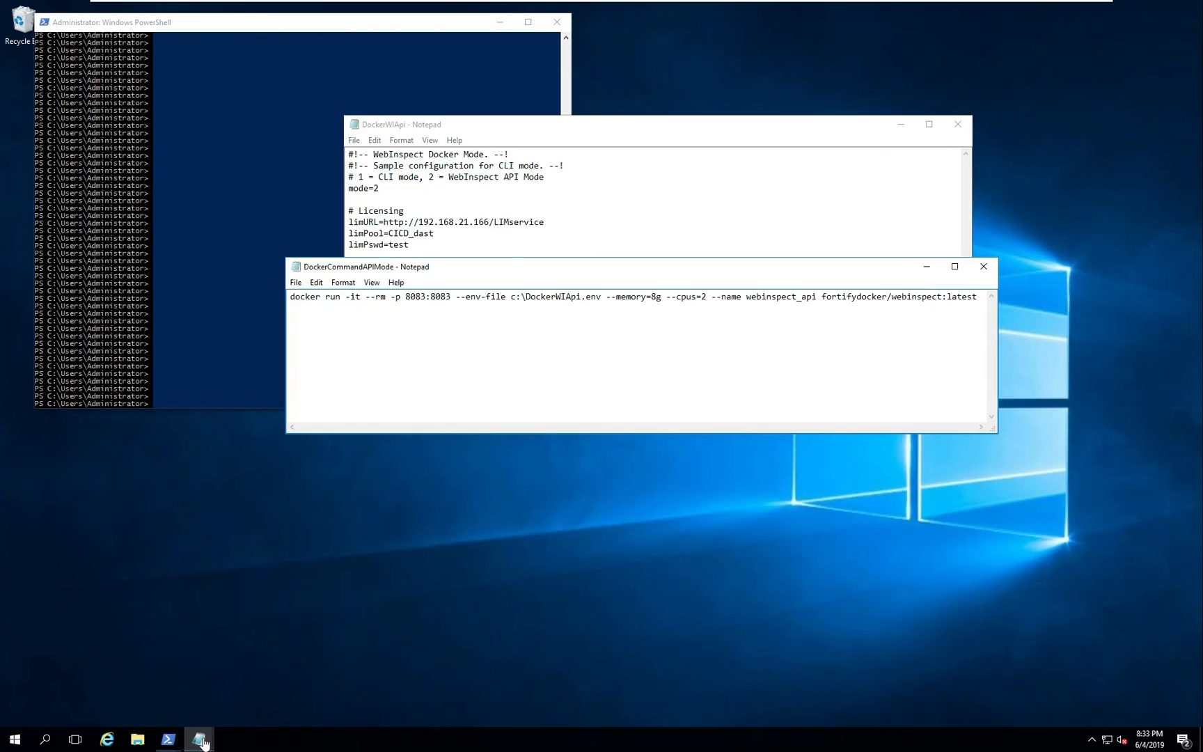
# Step: Close the API config, toggle -it to -d and back, and select the webinspect_api command
pyautogui.click(958, 124)
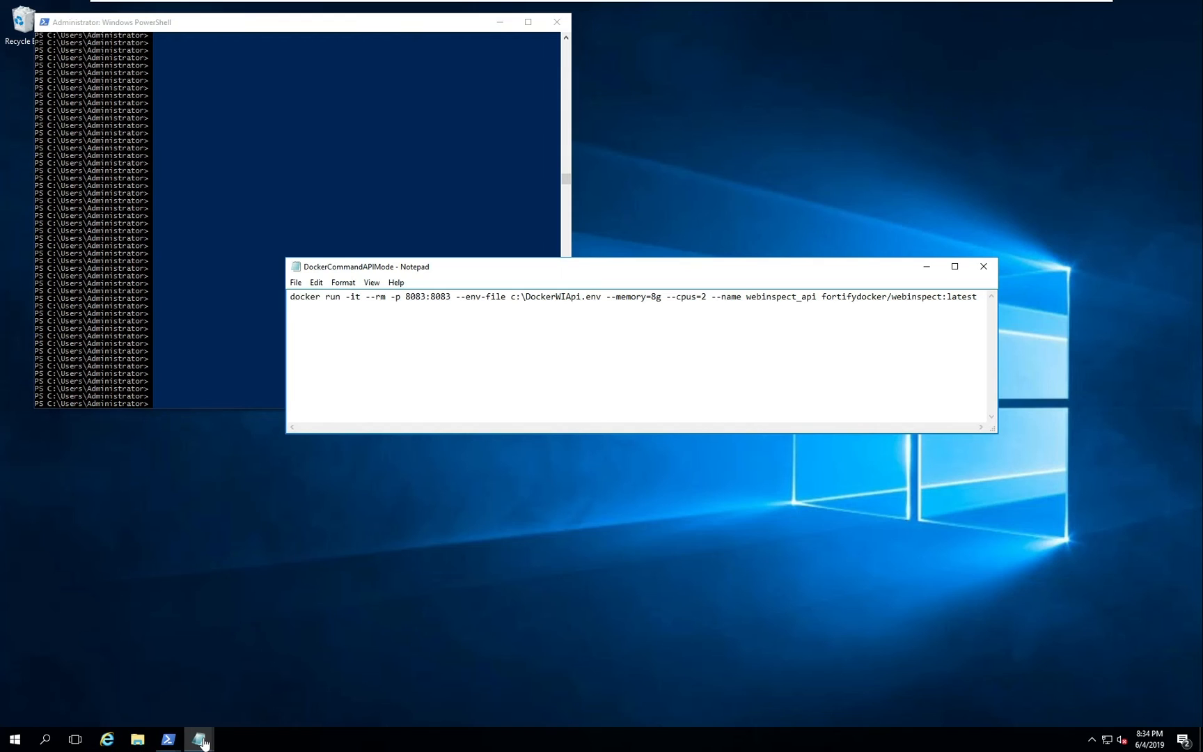
pyautogui.doubleClick(355, 297)
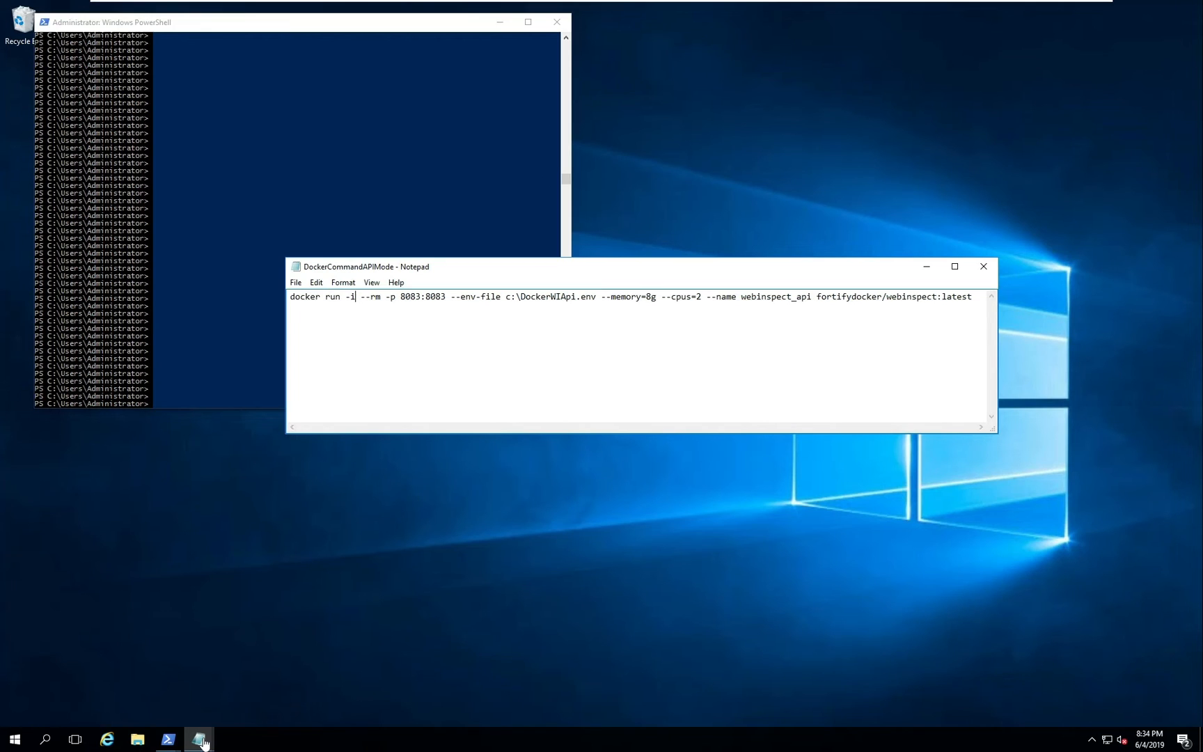
pyautogui.write('-d')
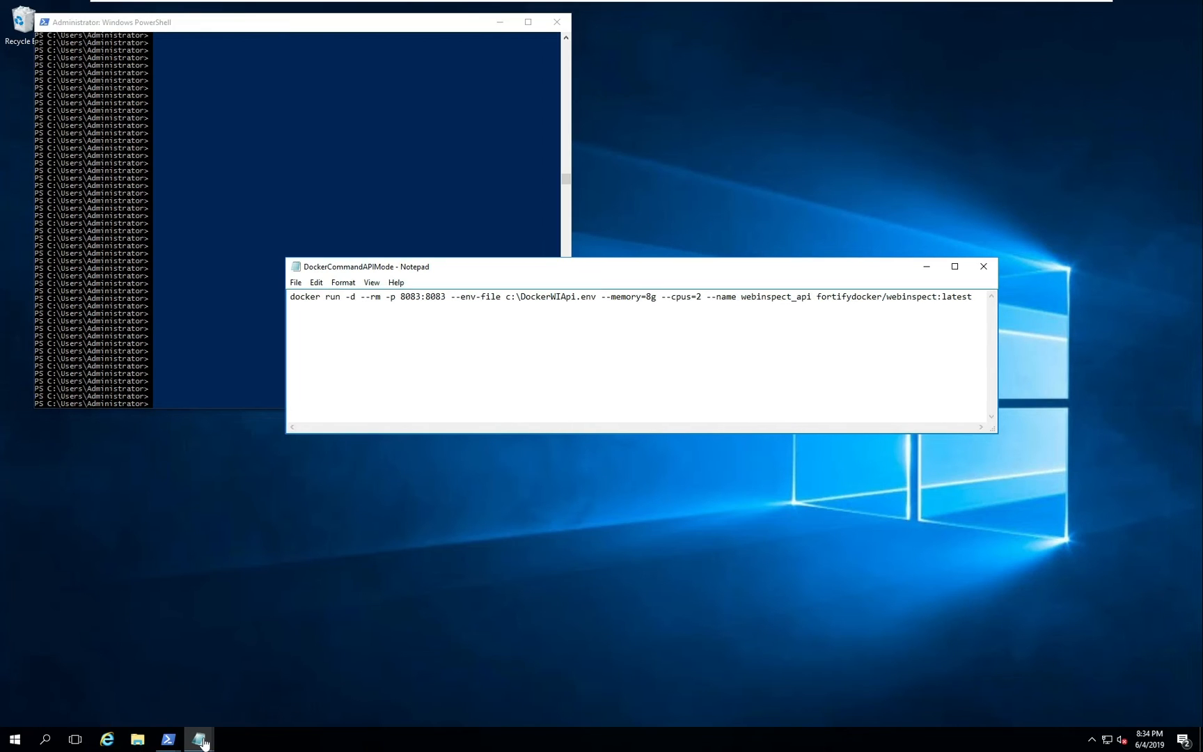
pyautogui.write('it')
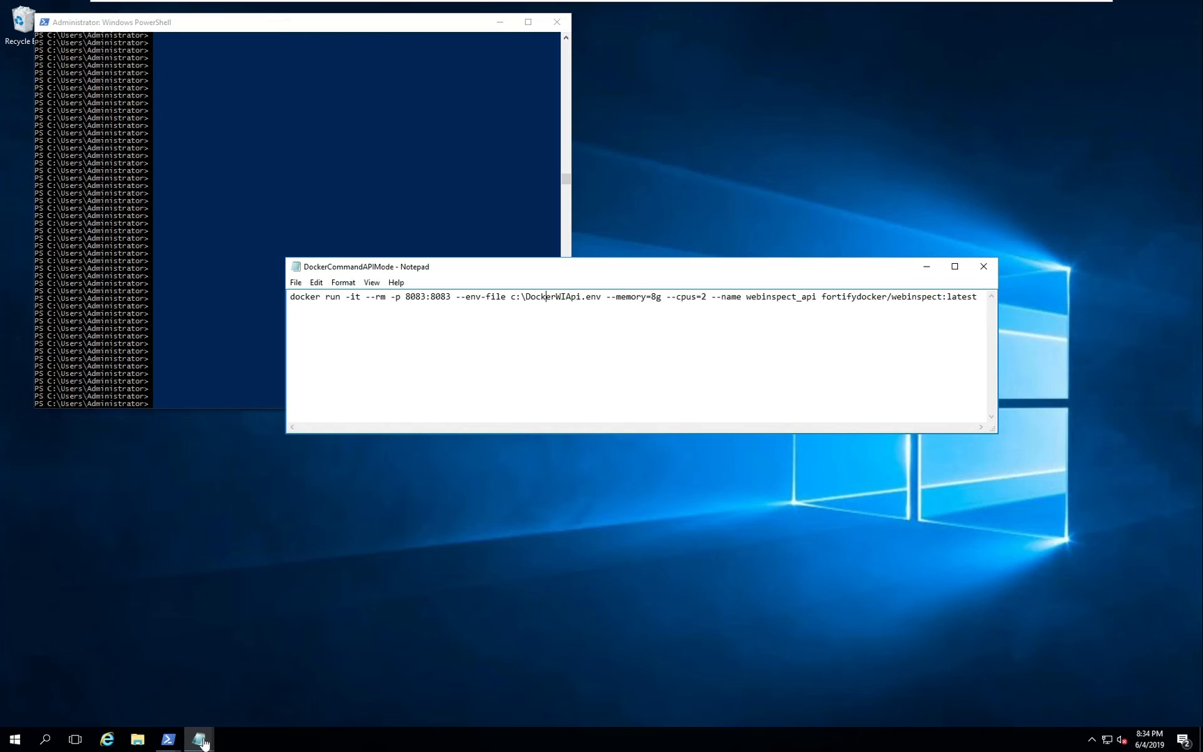
pyautogui.moveTo(357, 297); pyautogui.dragTo(977, 296)
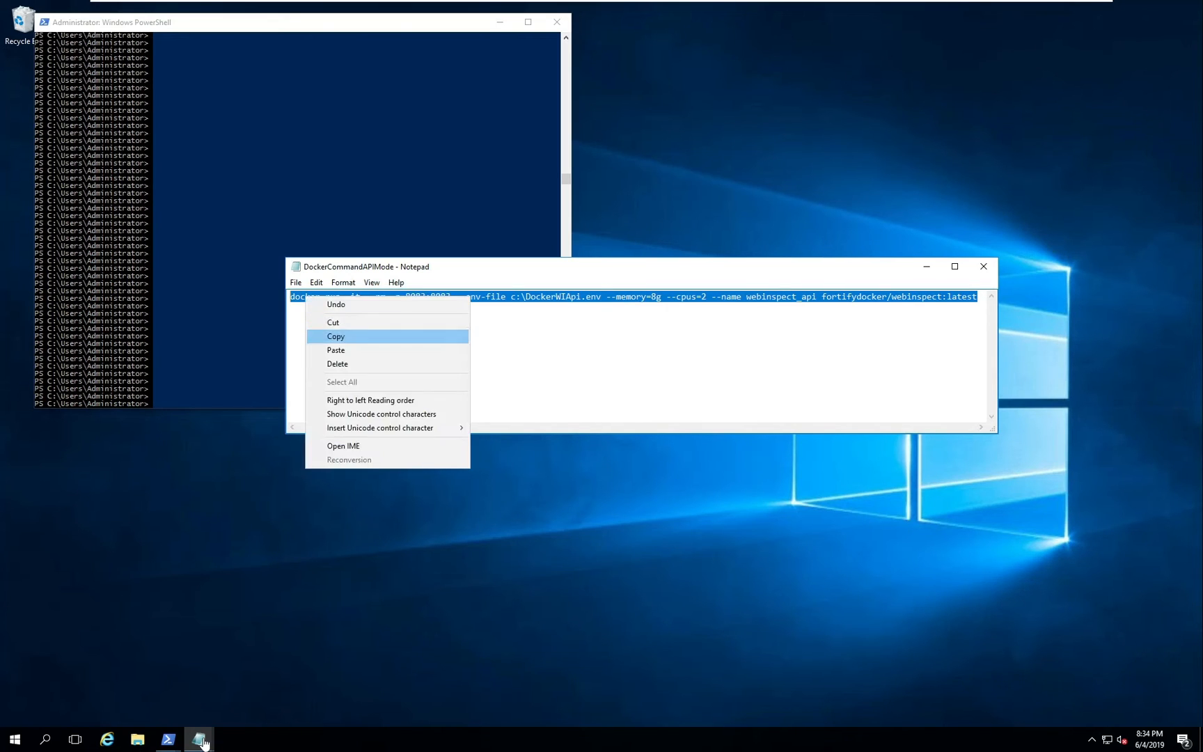
pyautogui.click(335, 336)
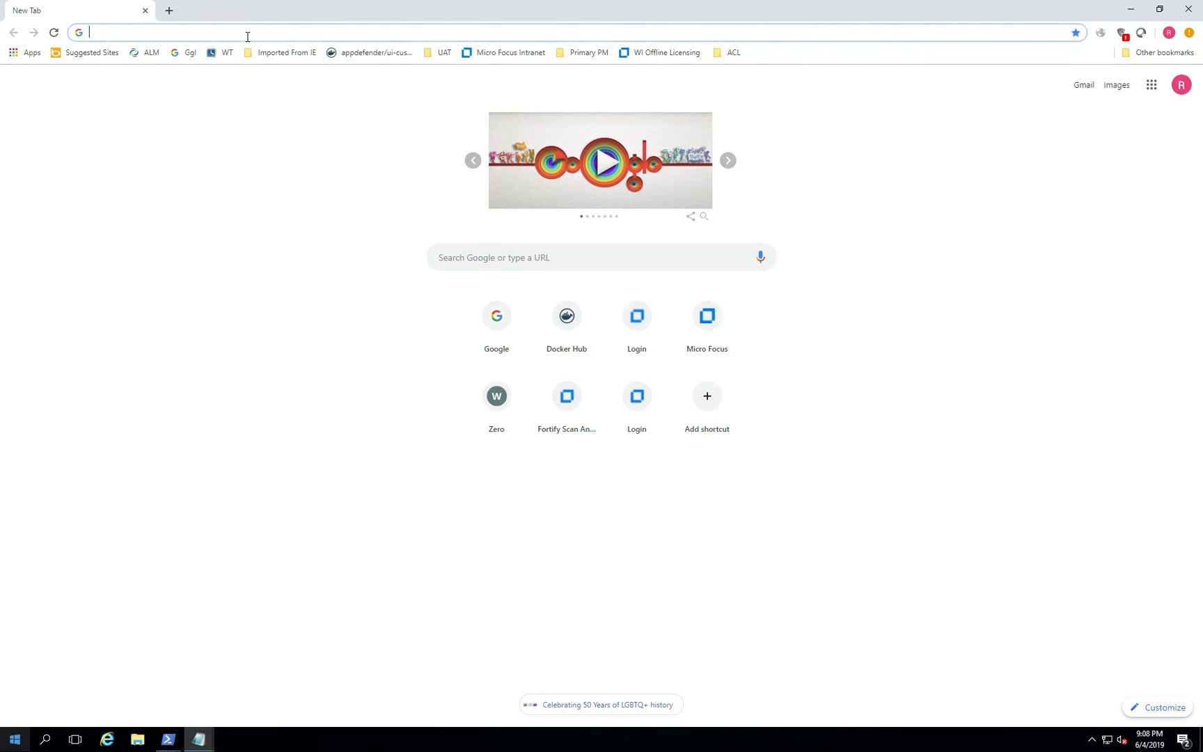
pyautogui.write('dockerhub.com')
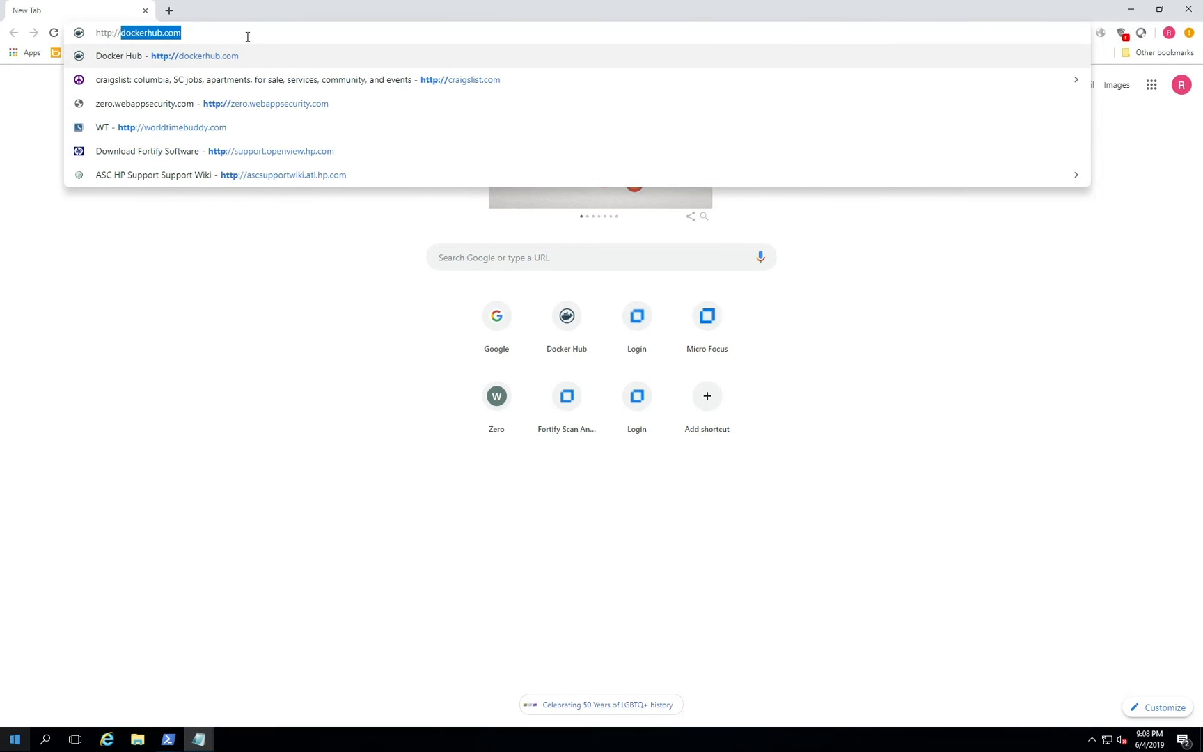
pyautogui.write('http://192')
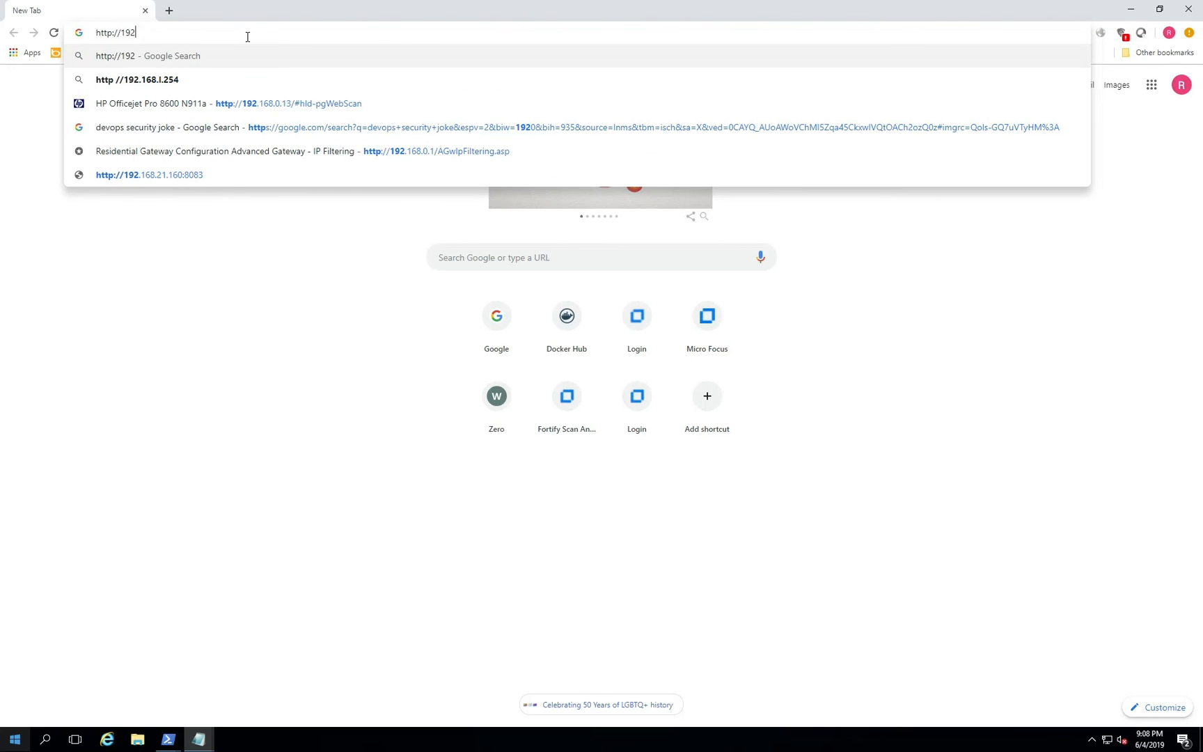
pyautogui.write('.168.21.160')
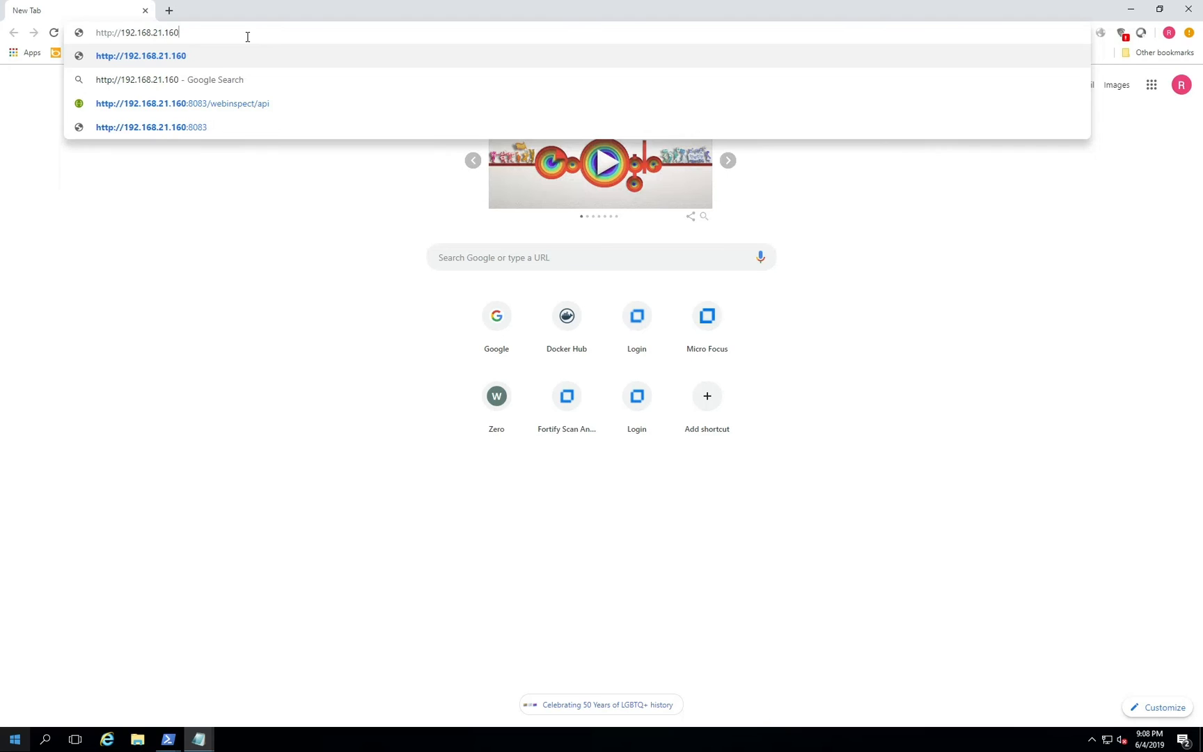
pyautogui.write(':8')
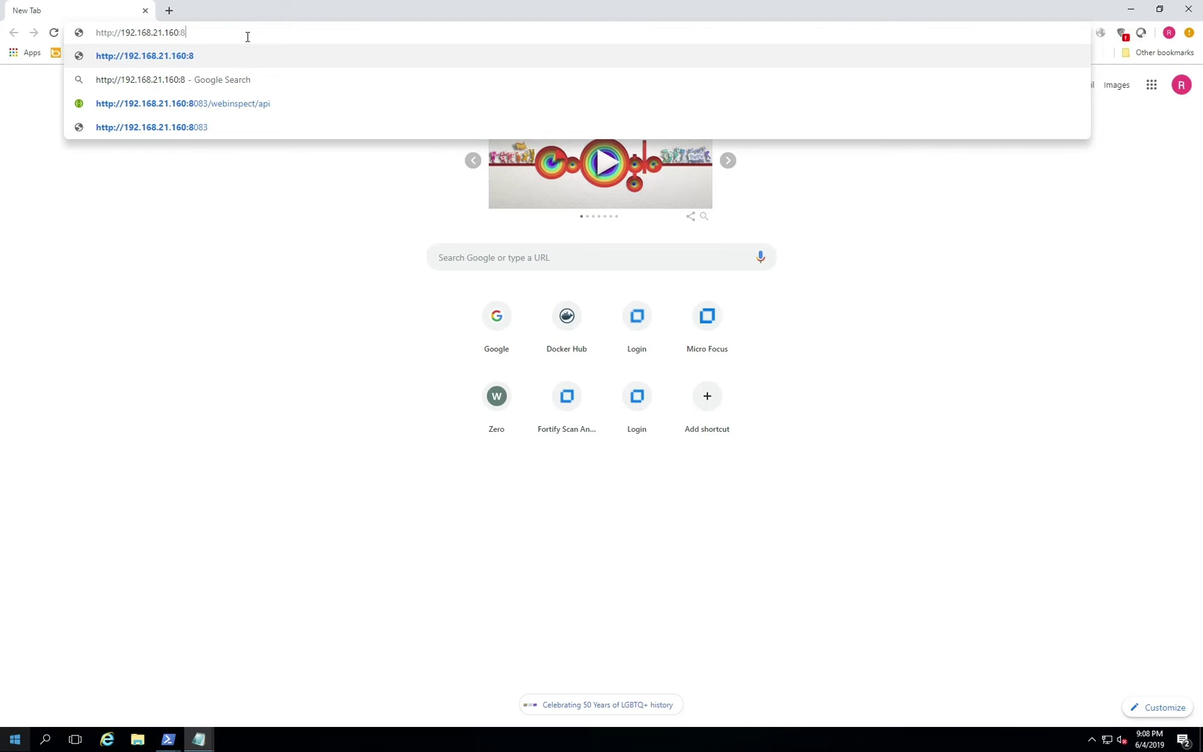
pyautogui.write('083')
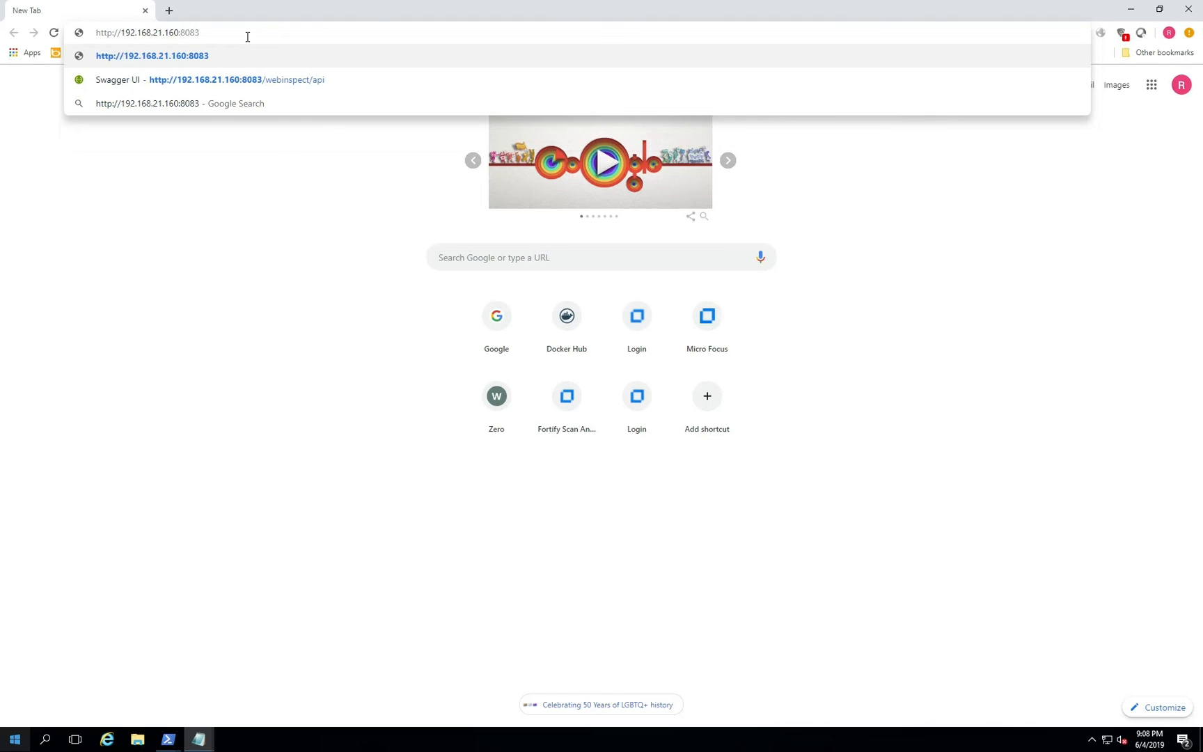
pyautogui.moveTo(254, 82)
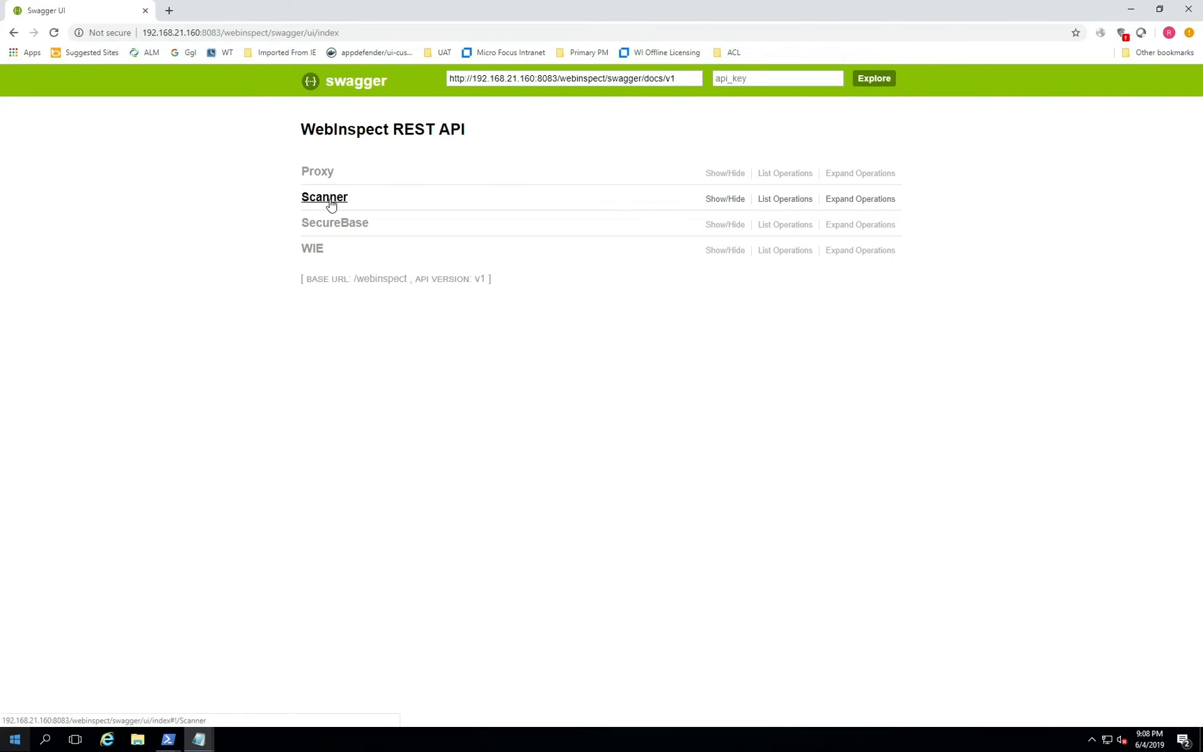
# Step: Expand the Scanner section to list its scan, report, macro and settings endpoints
pyautogui.click(324, 197)
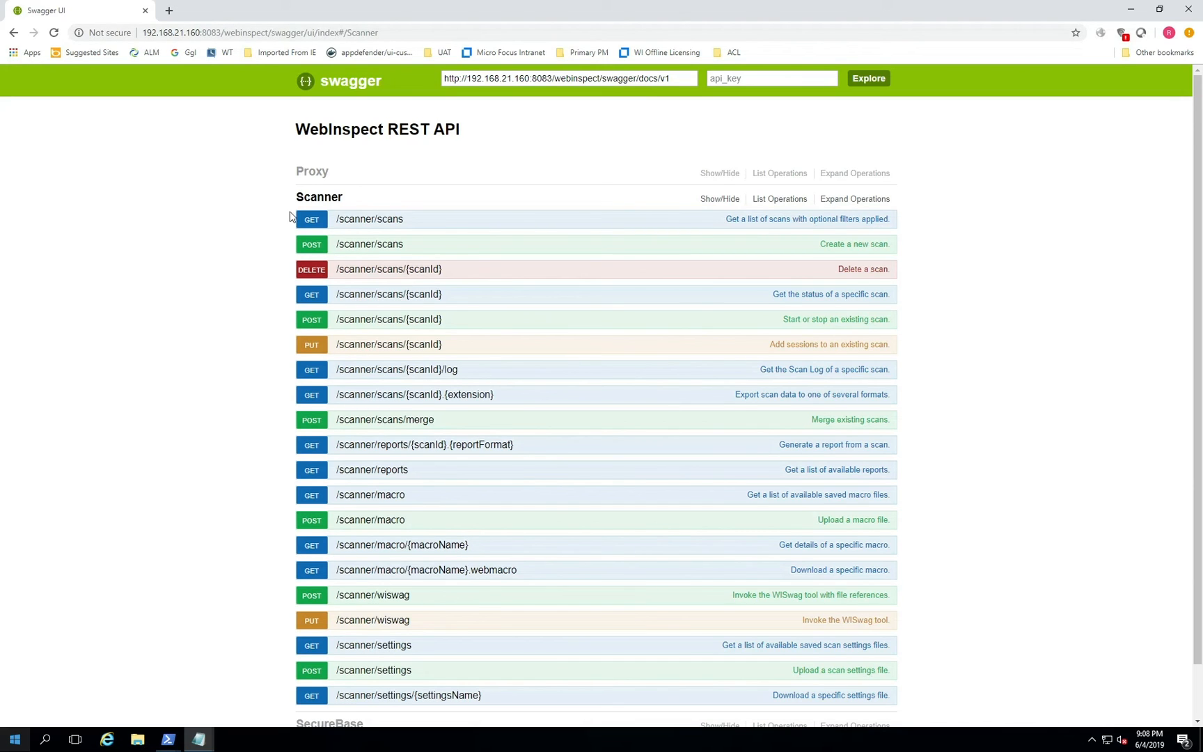
pyautogui.moveTo(220, 372)
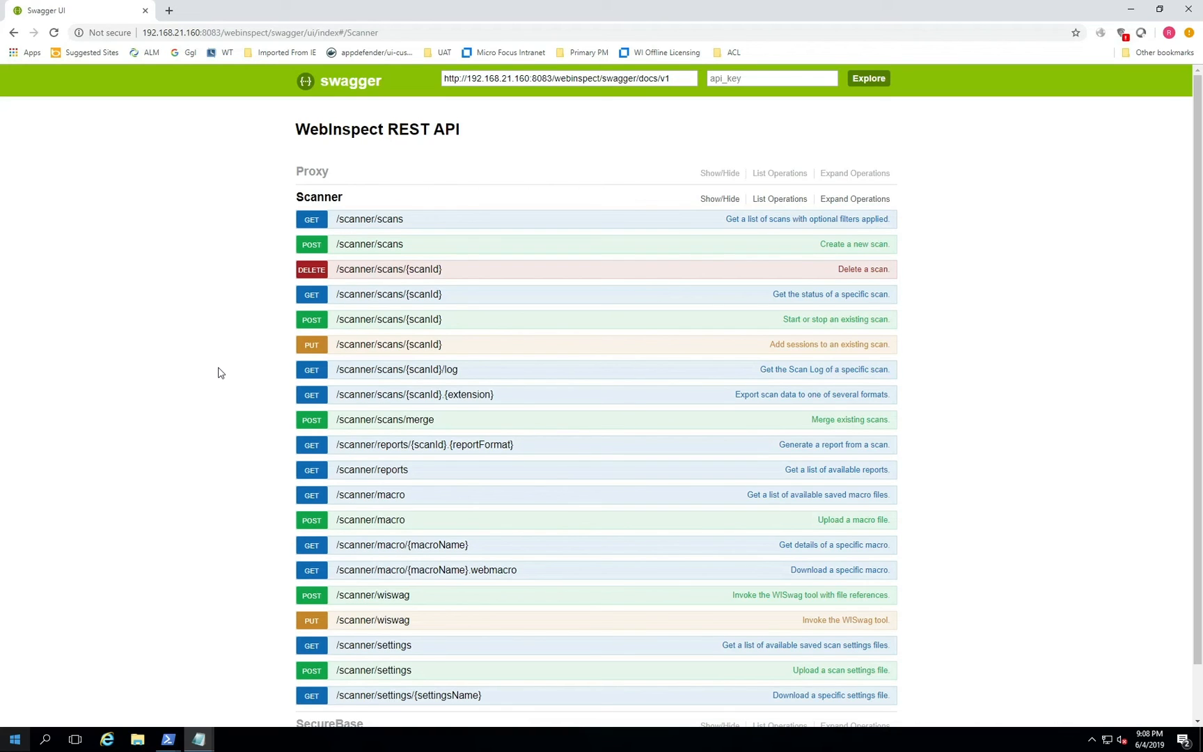
pyautogui.moveTo(225, 376)
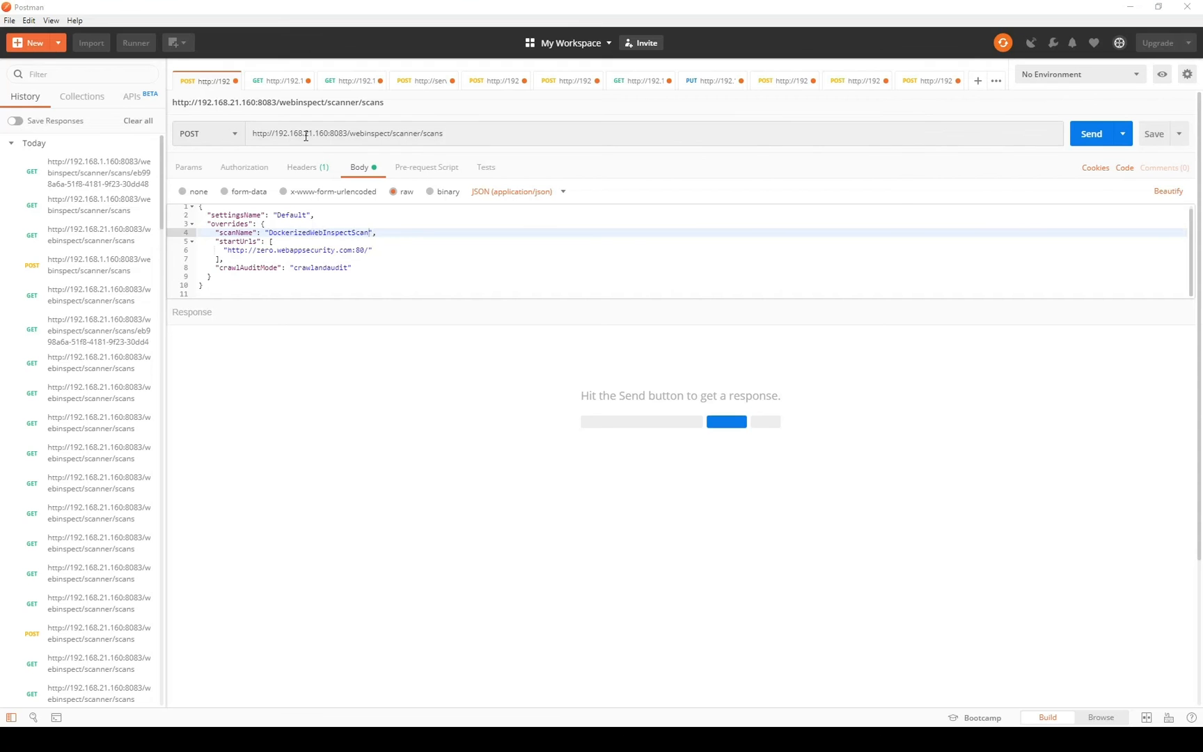
# Step: Check the server address and Default settings name, then send POST /webinspect/scanner/scans
pyautogui.doubleClick(306, 133)
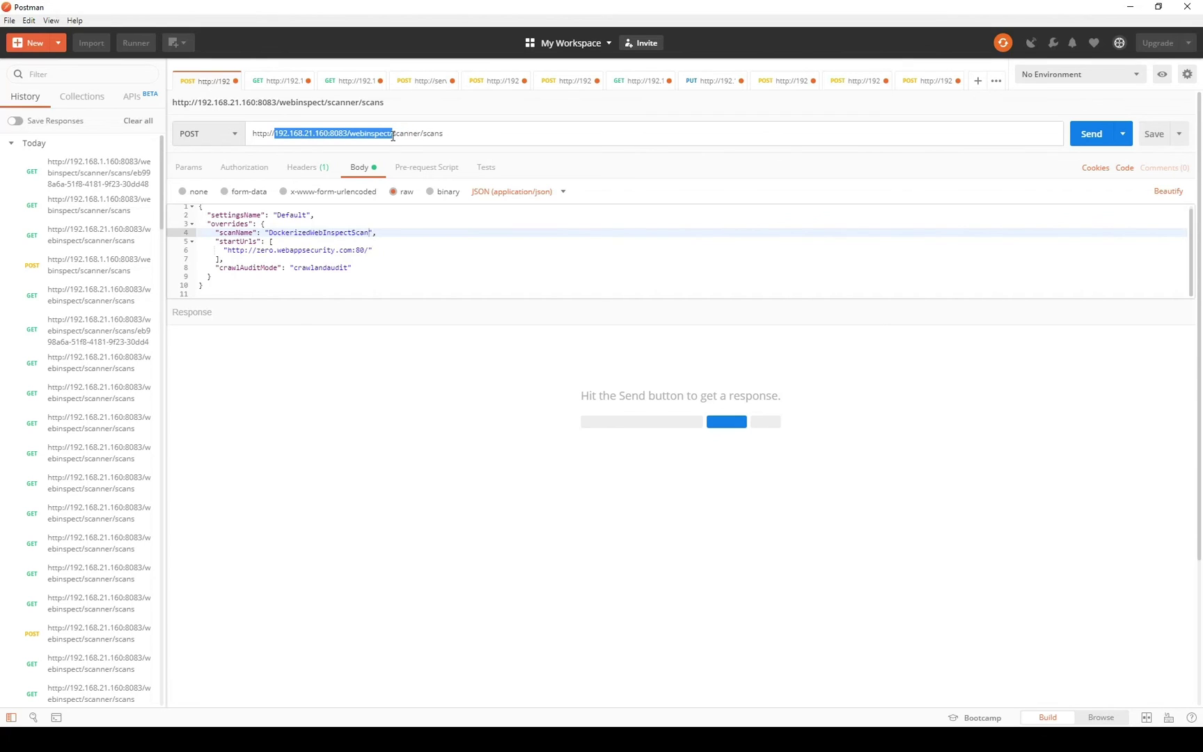
pyautogui.click(440, 133)
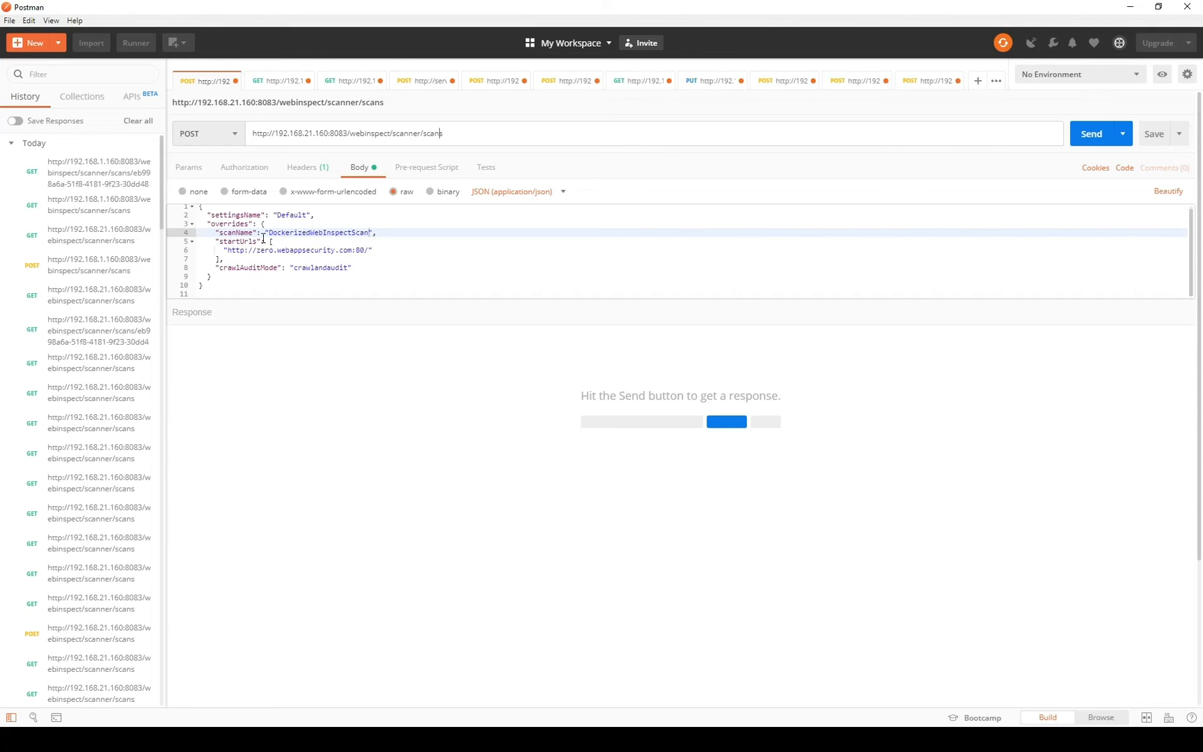
pyautogui.doubleClick(291, 214)
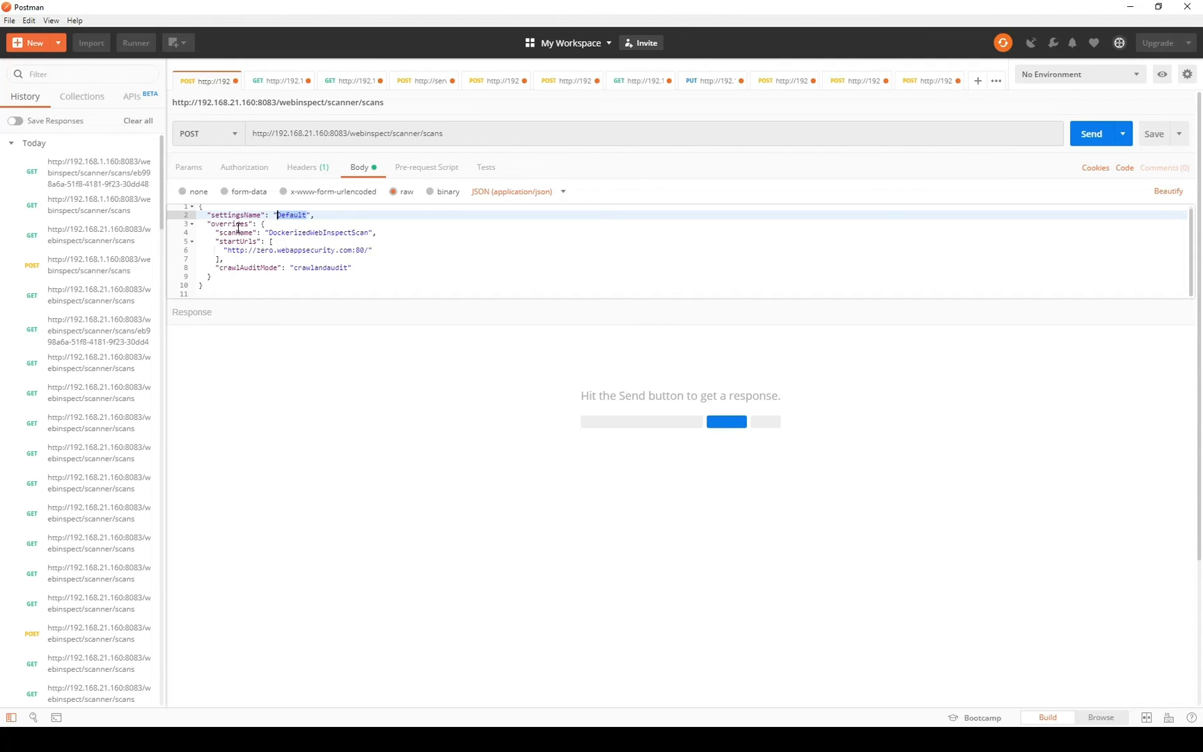
pyautogui.moveTo(239, 233)
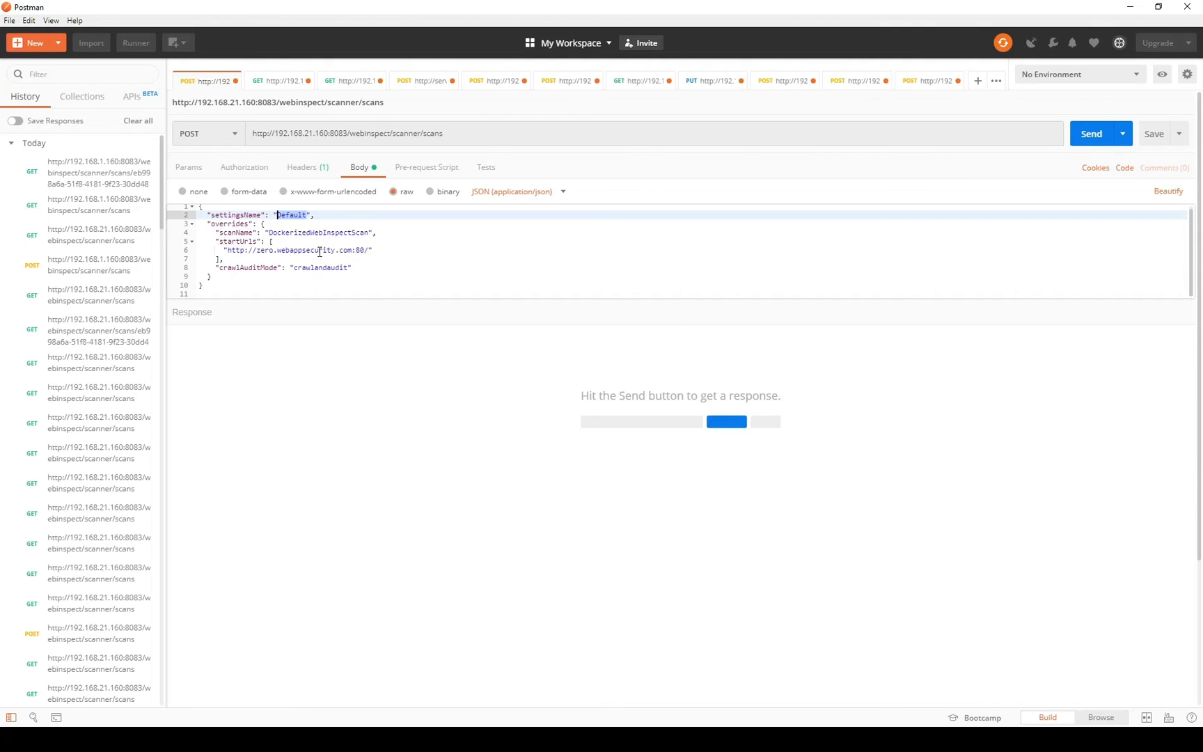
pyautogui.moveTo(332, 282)
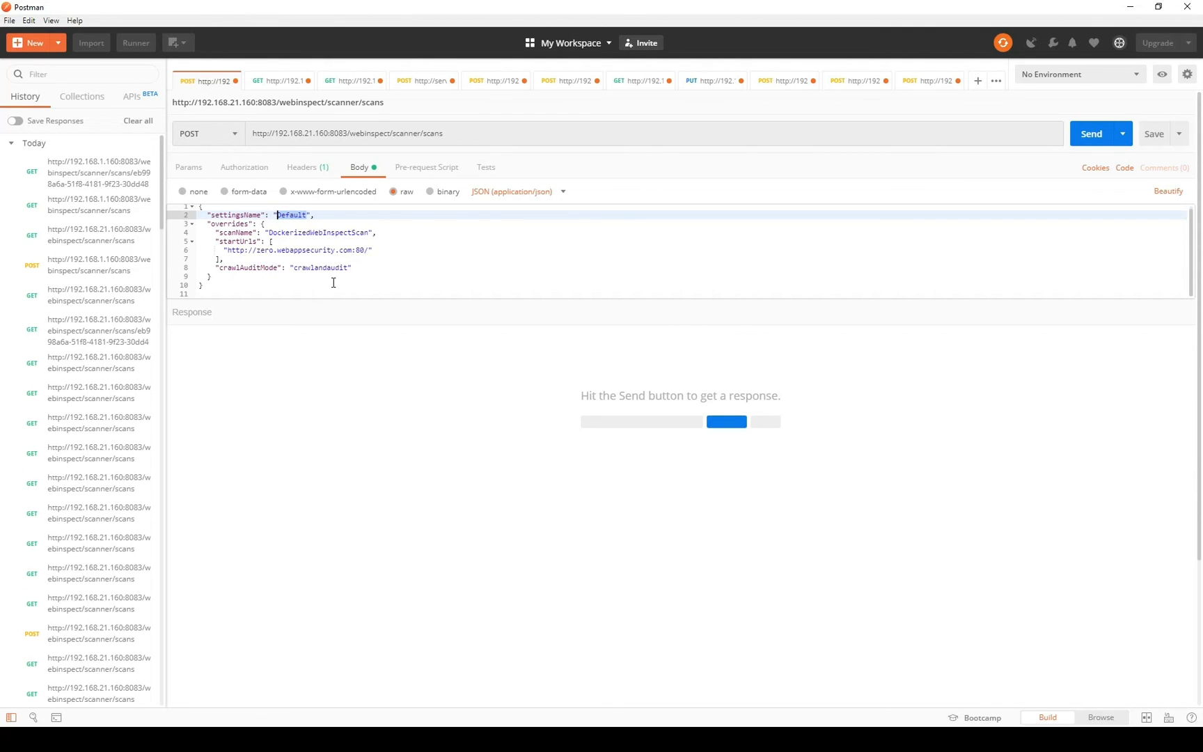
pyautogui.moveTo(335, 285)
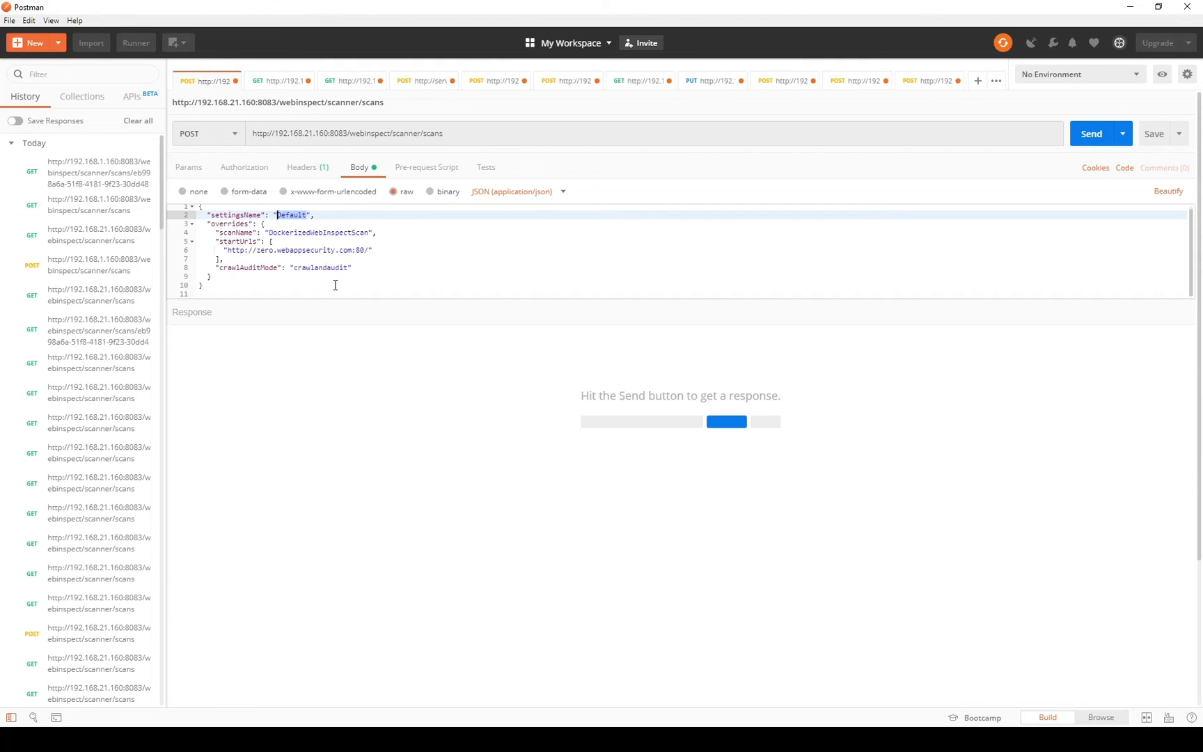
pyautogui.moveTo(977, 224)
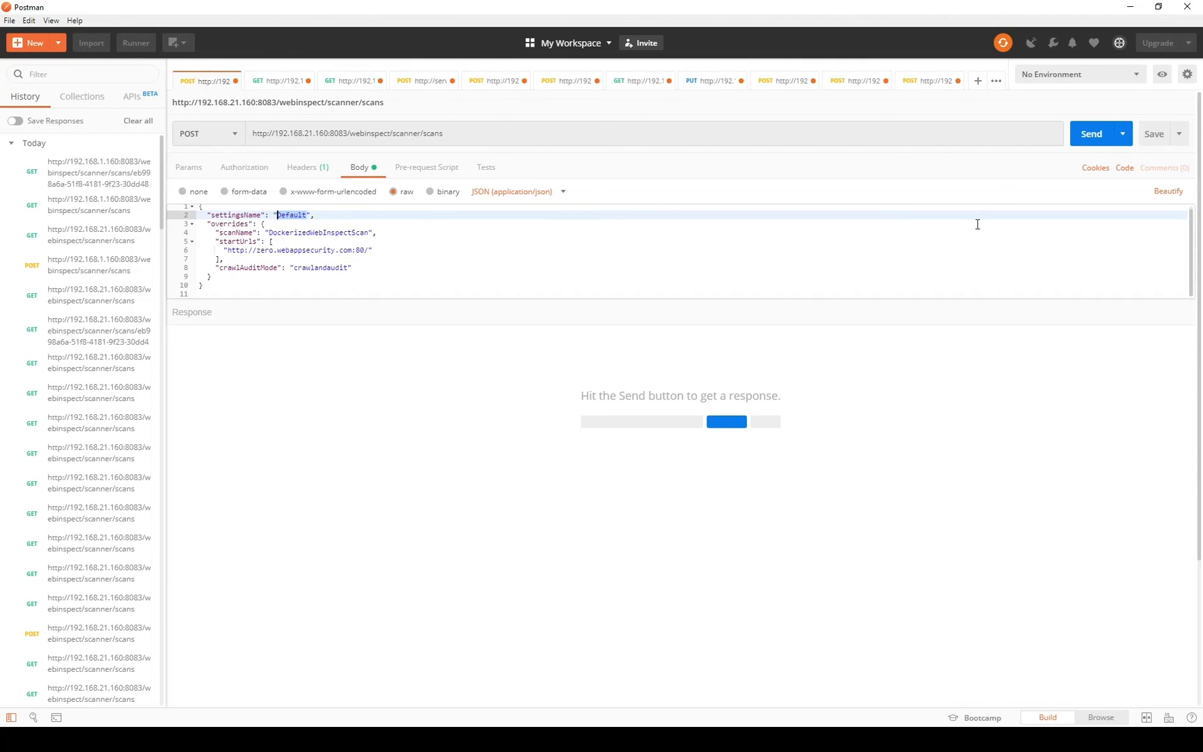
pyautogui.click(1091, 133)
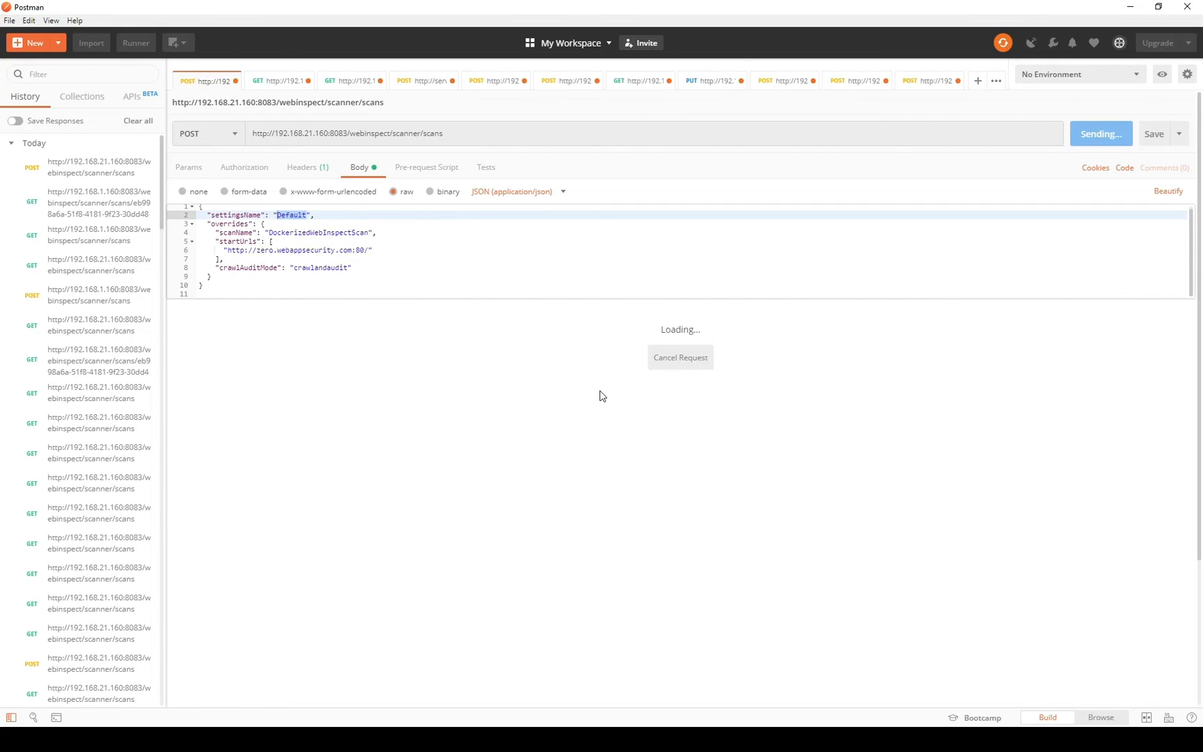
pyautogui.moveTo(458, 378)
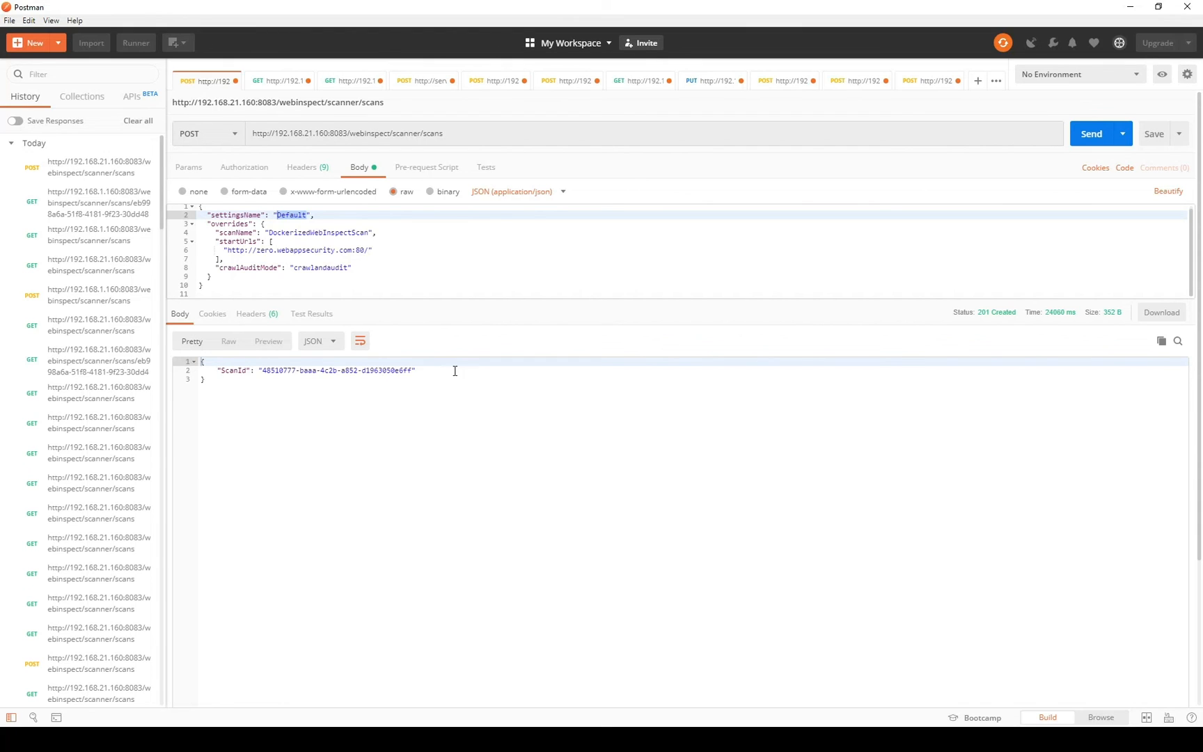
# Step: Copy the ScanId value from the 201 Created response body
pyautogui.doubleClick(337, 370)
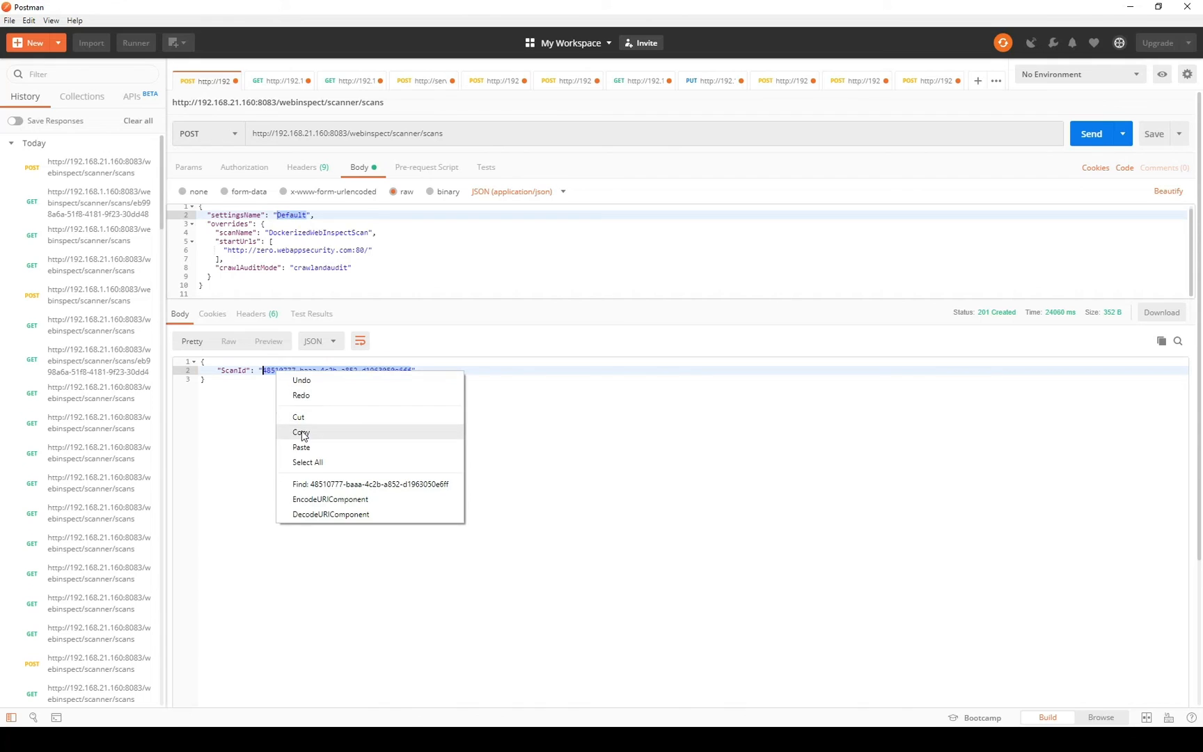
pyautogui.click(301, 432)
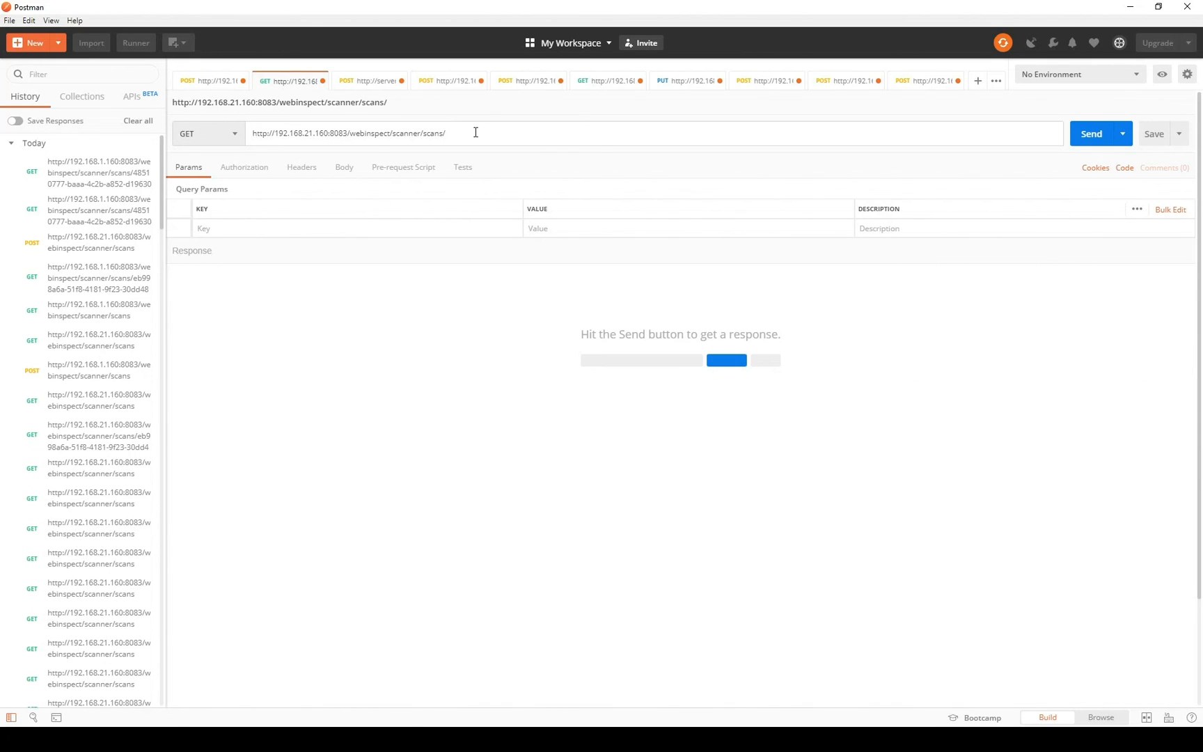
# Step: Send a GET for scan 48510777… with ?action=GetCurrentStatus, returning status Running
pyautogui.rightClick(476, 132)
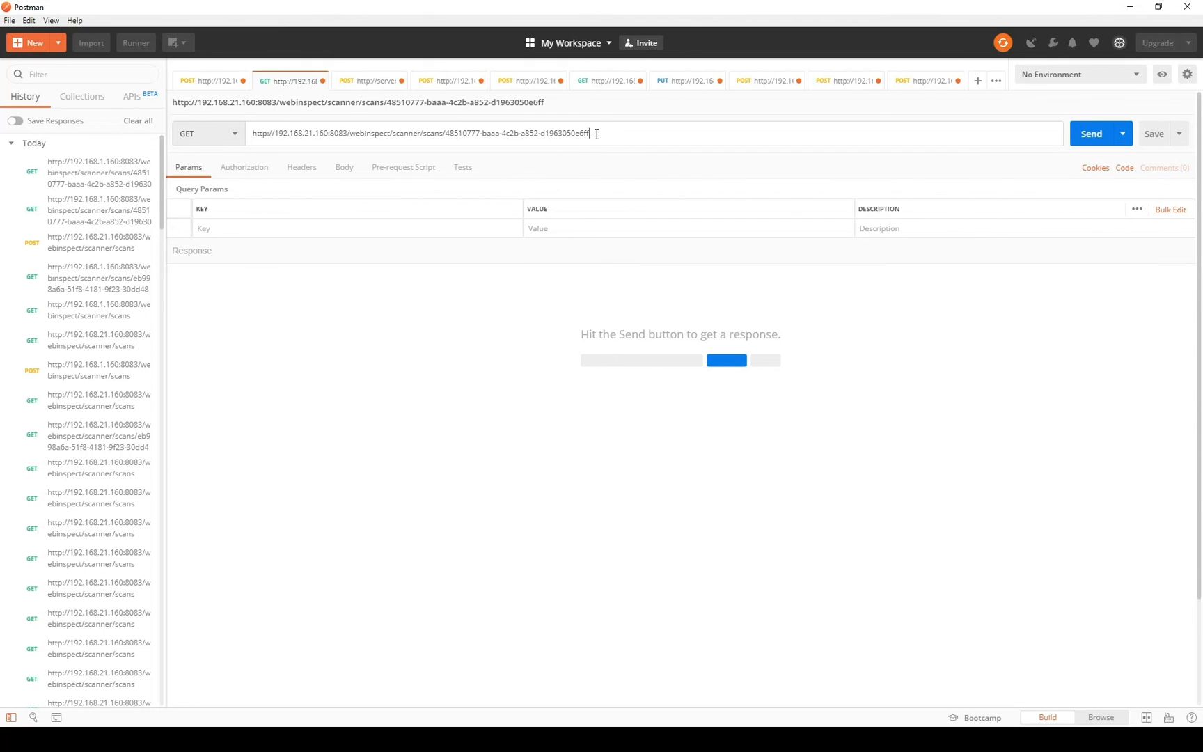
pyautogui.write('?action=')
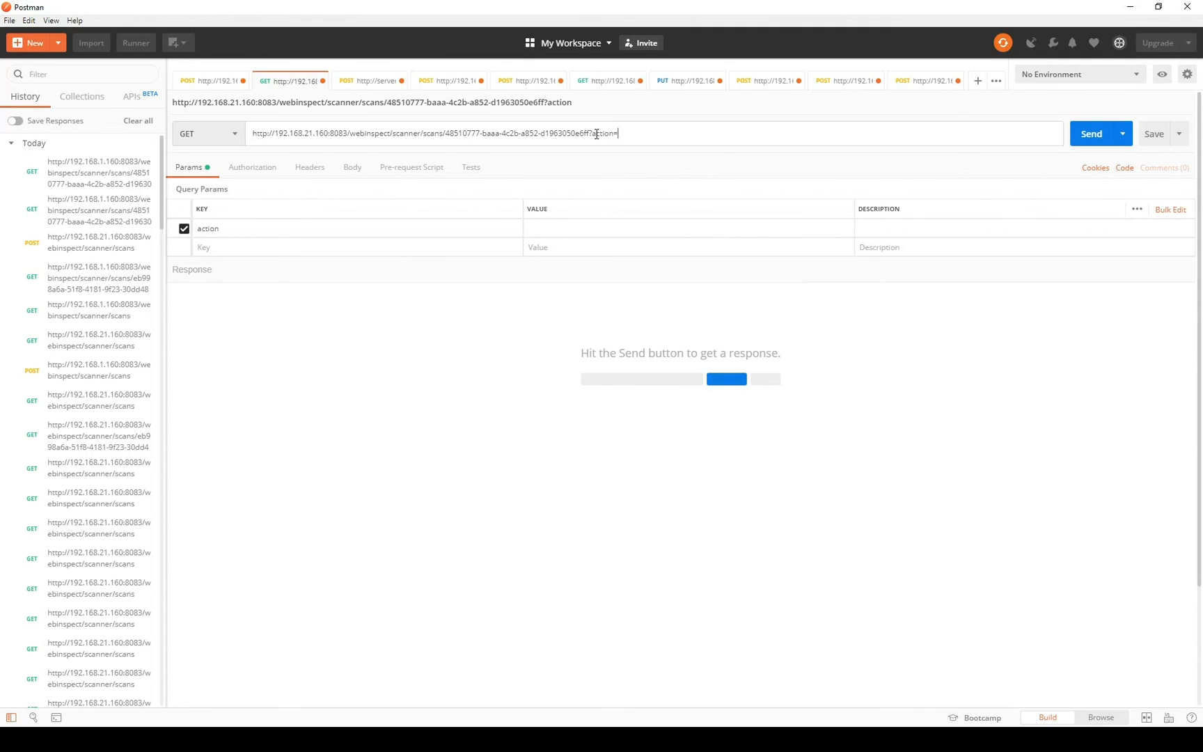
pyautogui.write('GetCurrent')
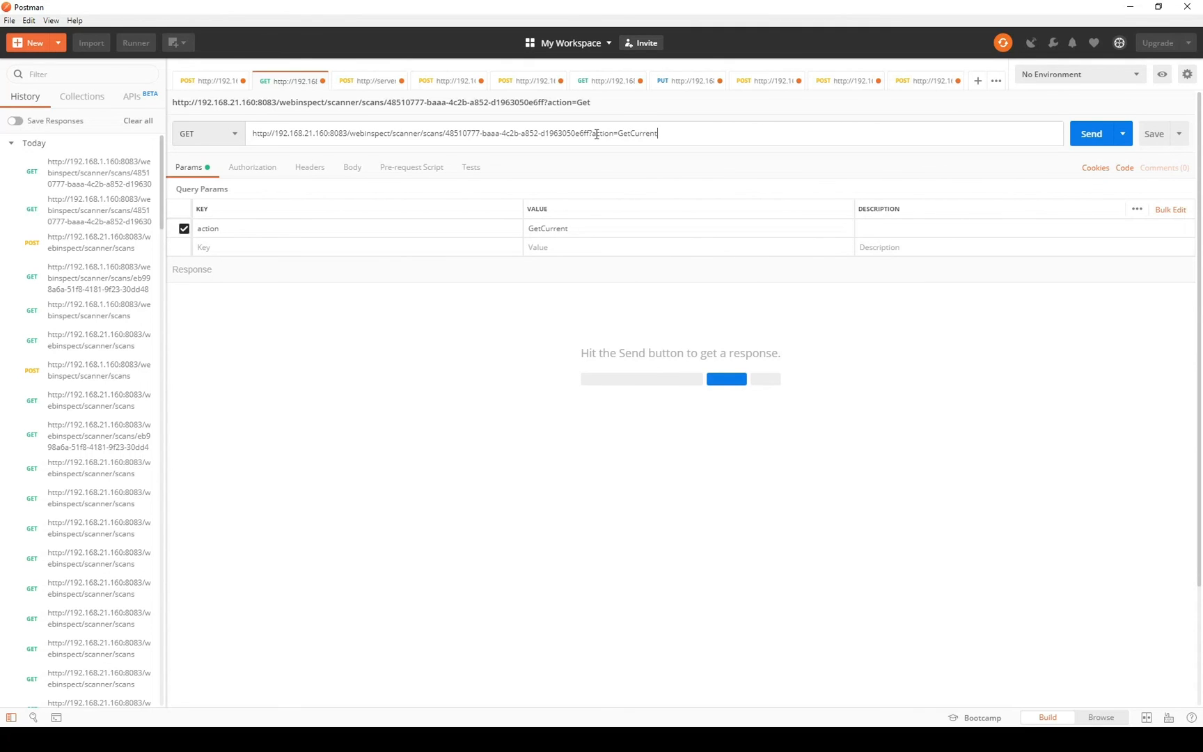
pyautogui.write('Status')
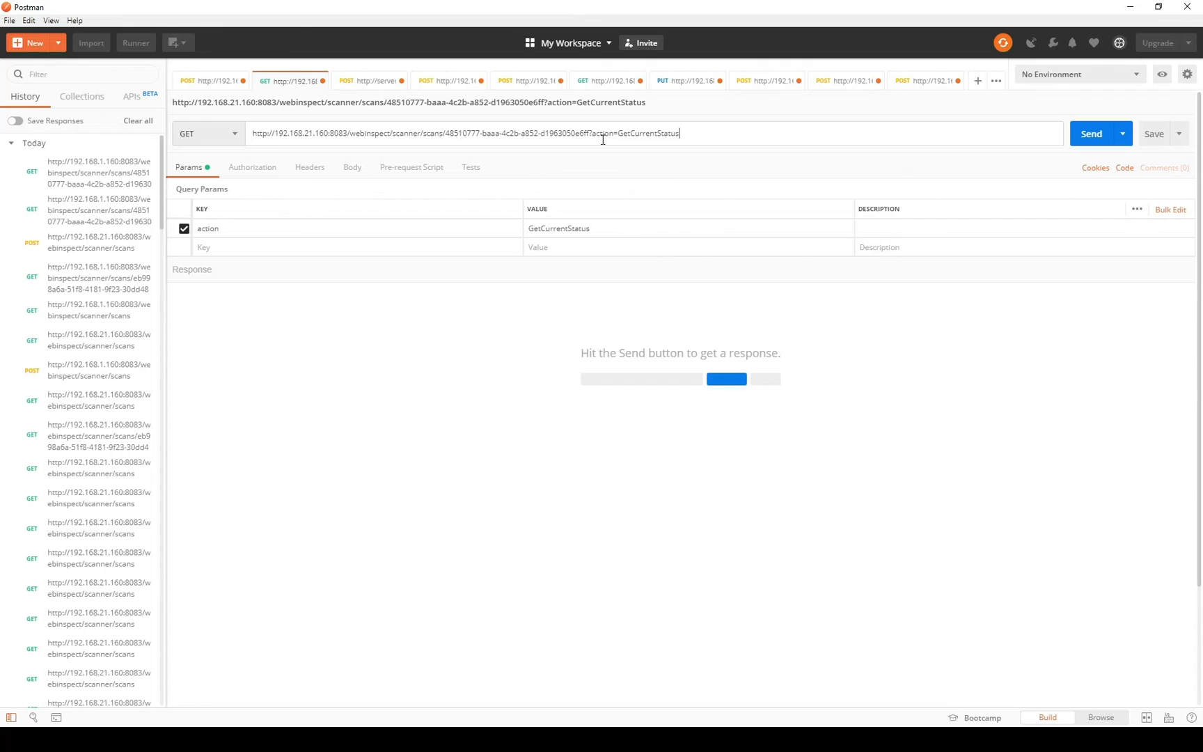
pyautogui.moveTo(1088, 139)
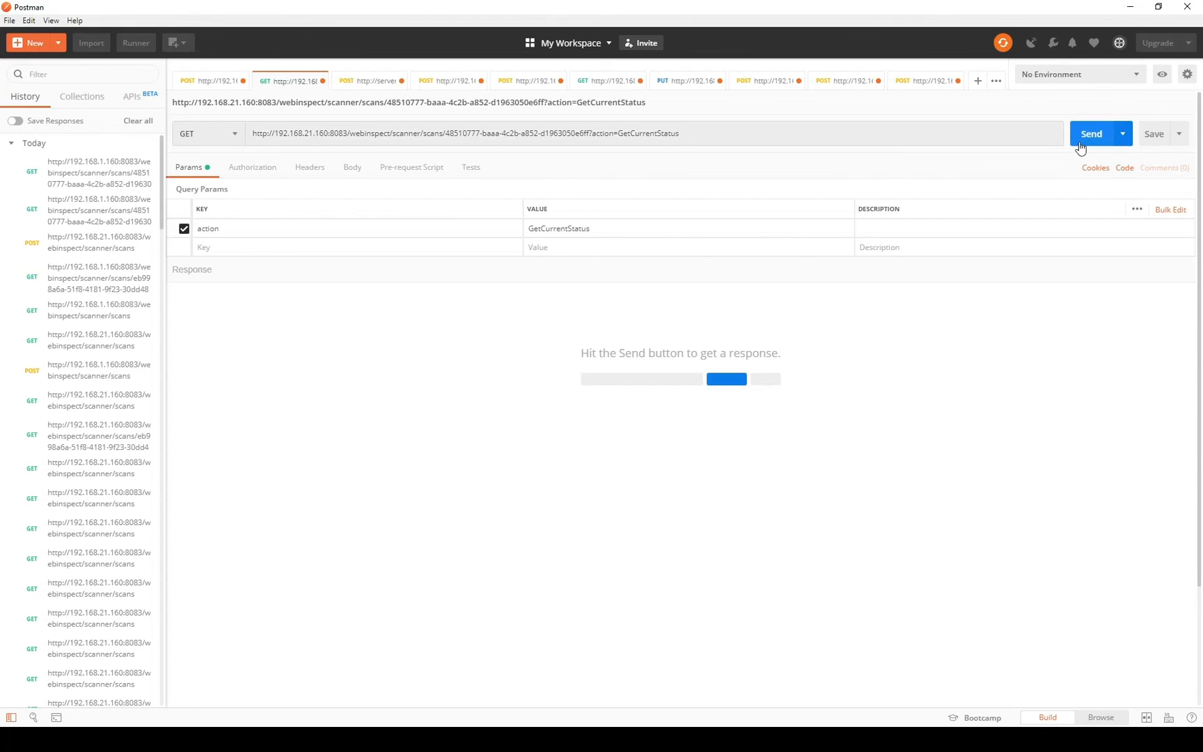
pyautogui.click(1091, 133)
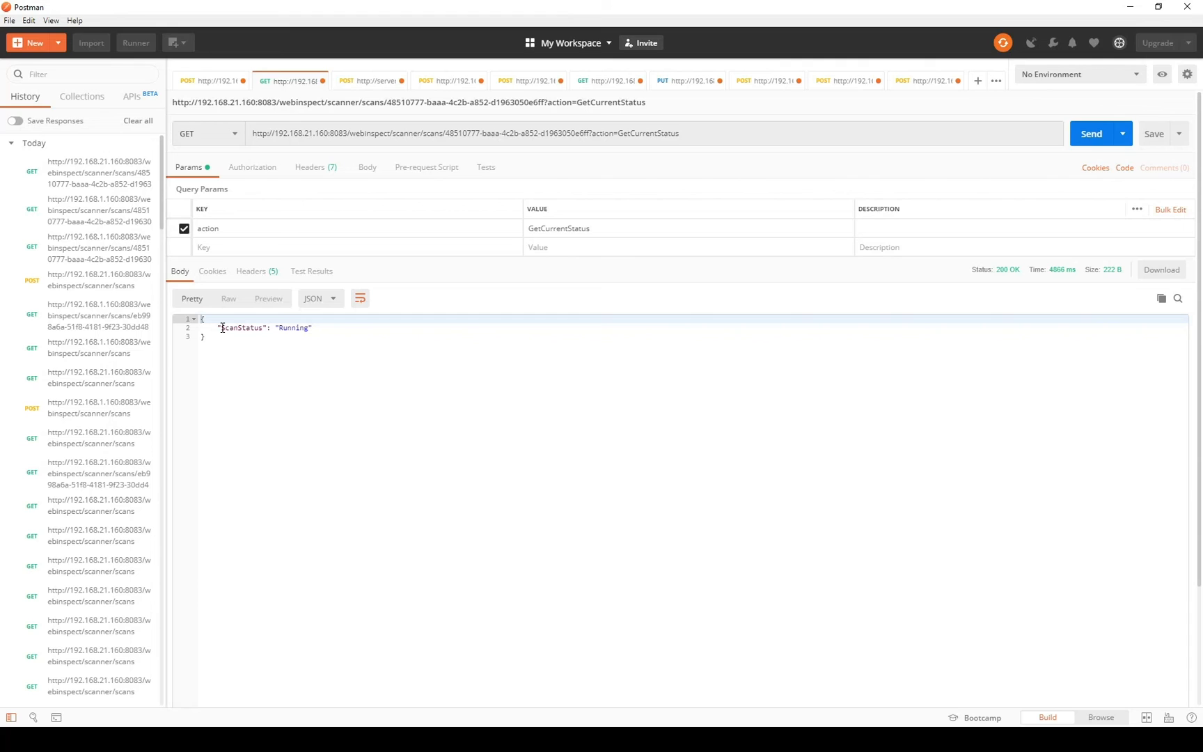
pyautogui.moveTo(548, 242)
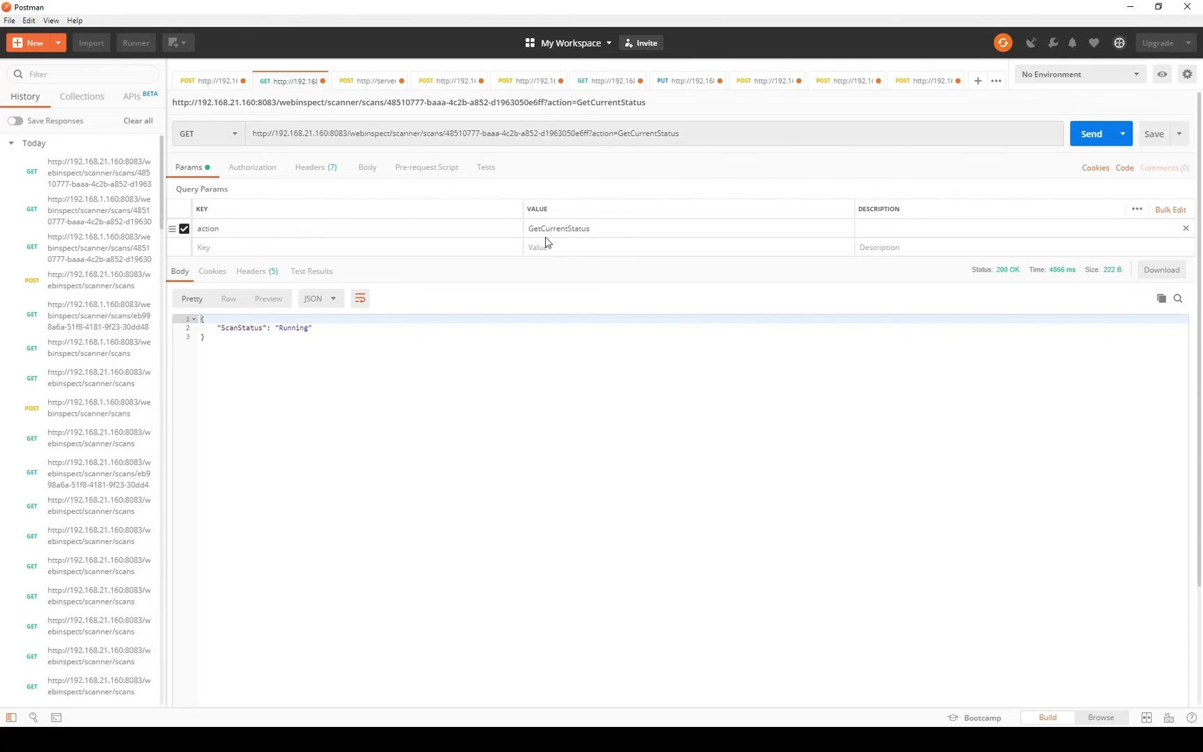